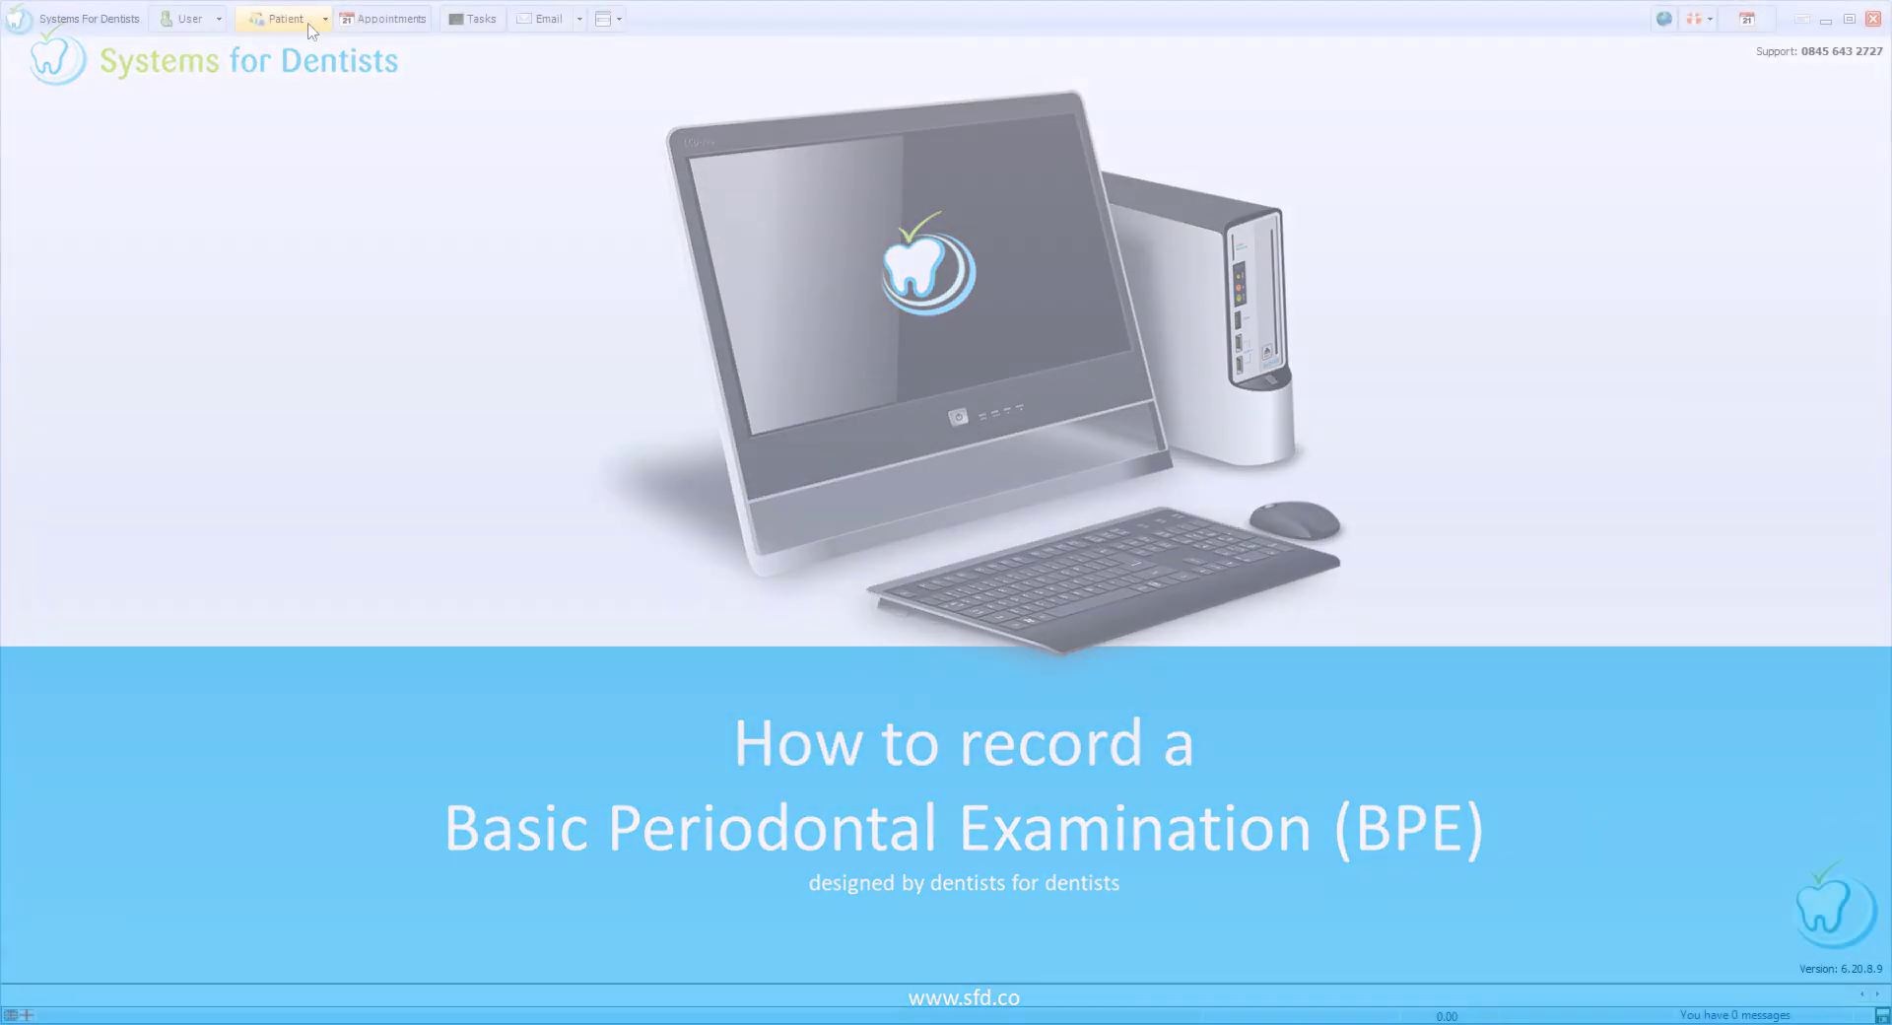
- Look up the test patient and open Tommy Test's record
left_click(280, 18)
type("Test")
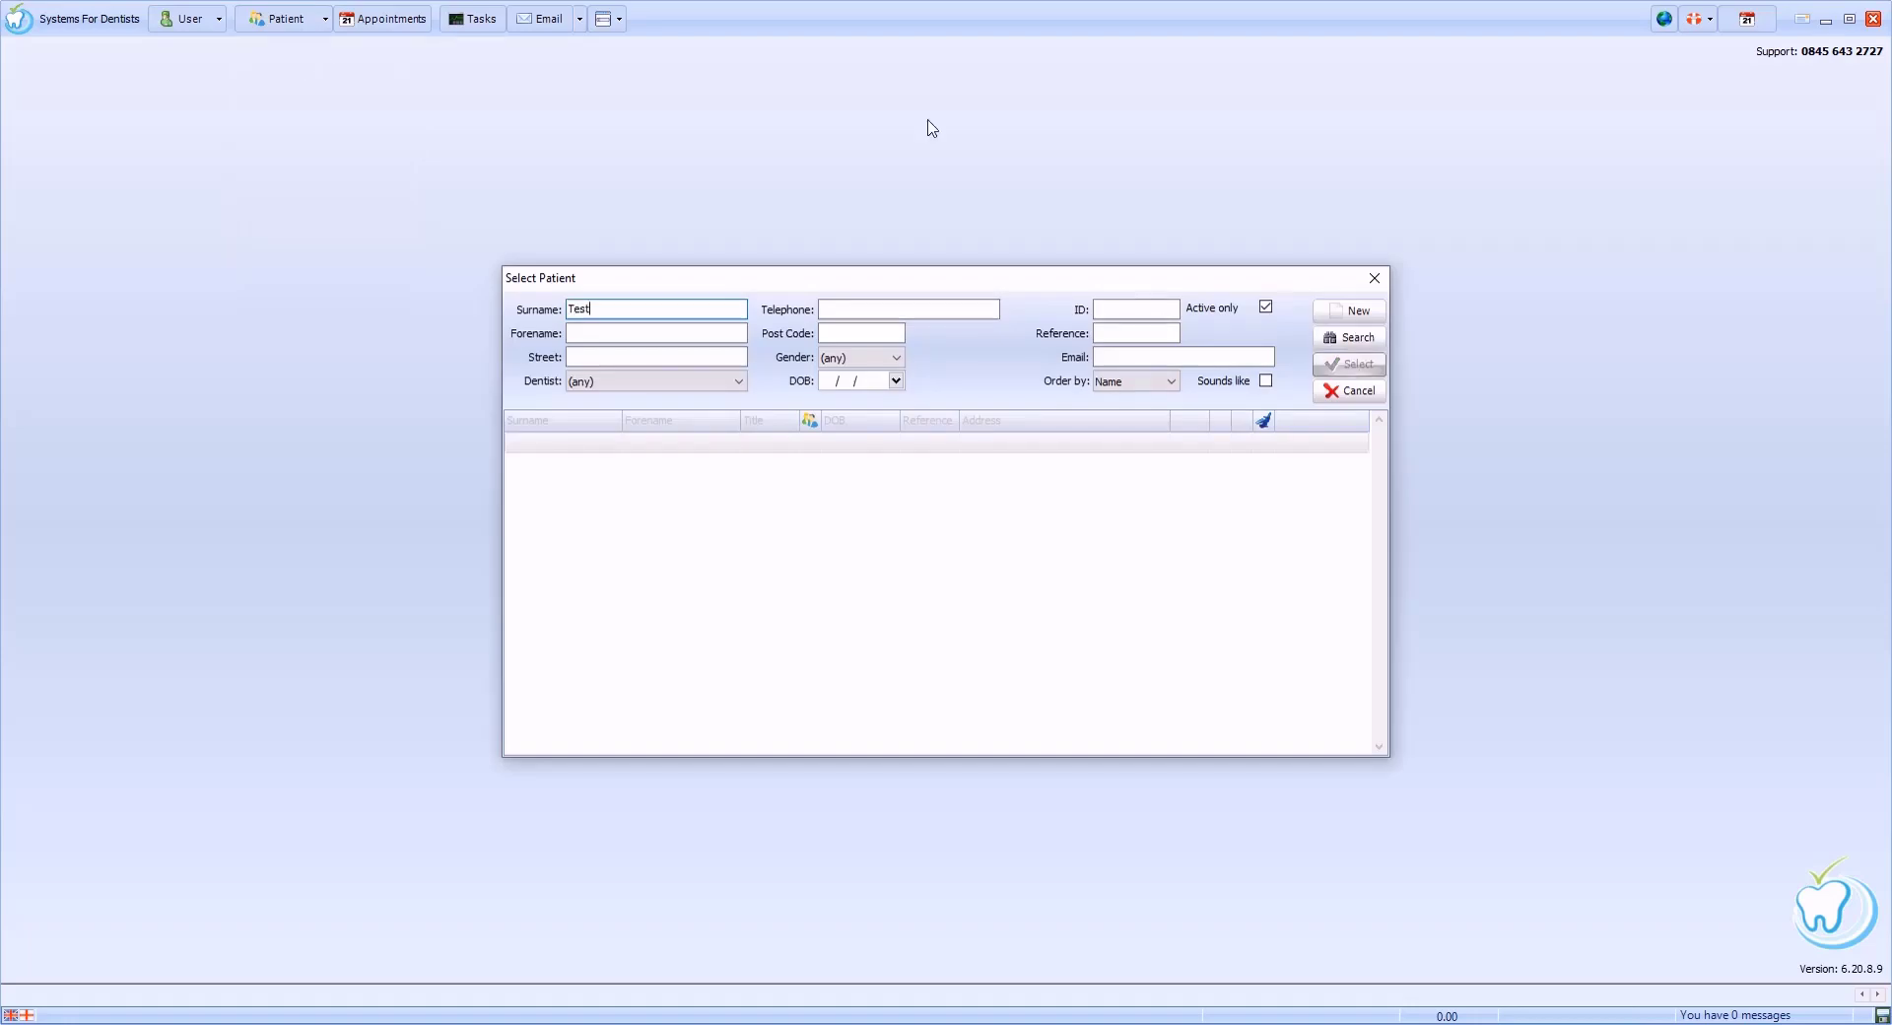
left_click(1348, 337)
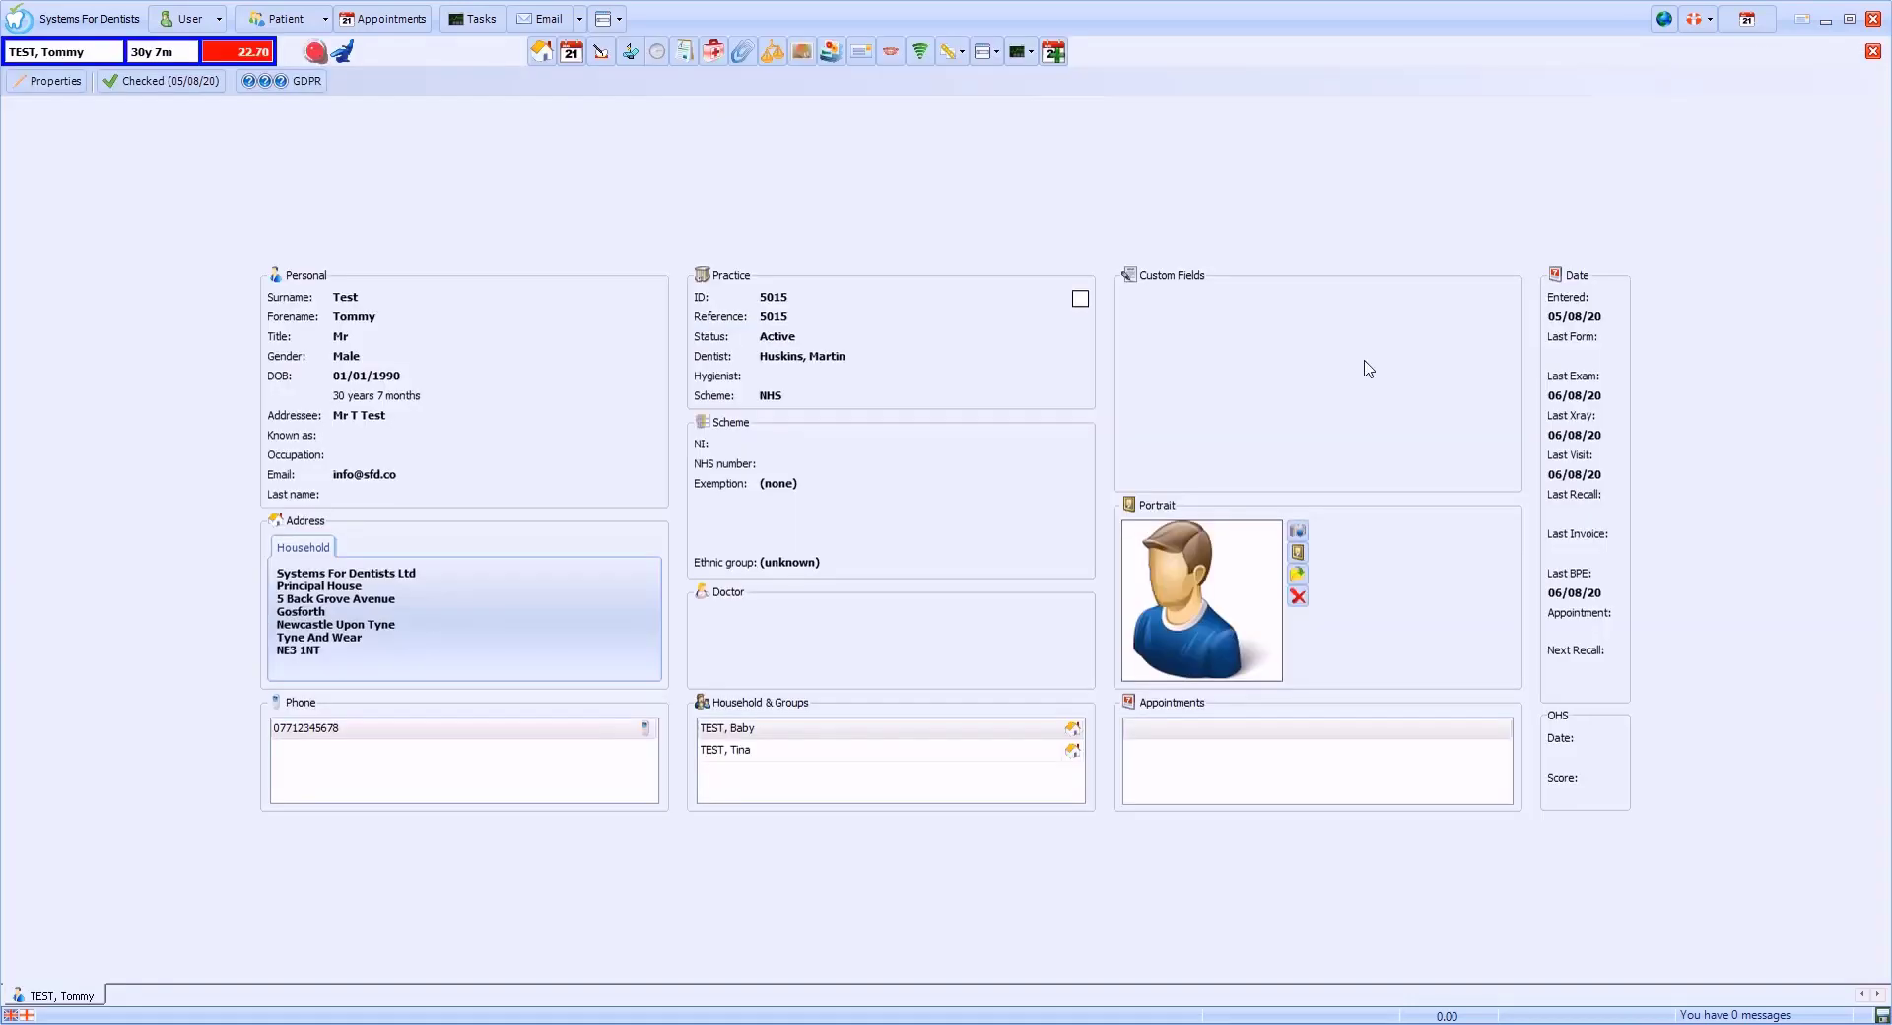
mouse_move(1256, 298)
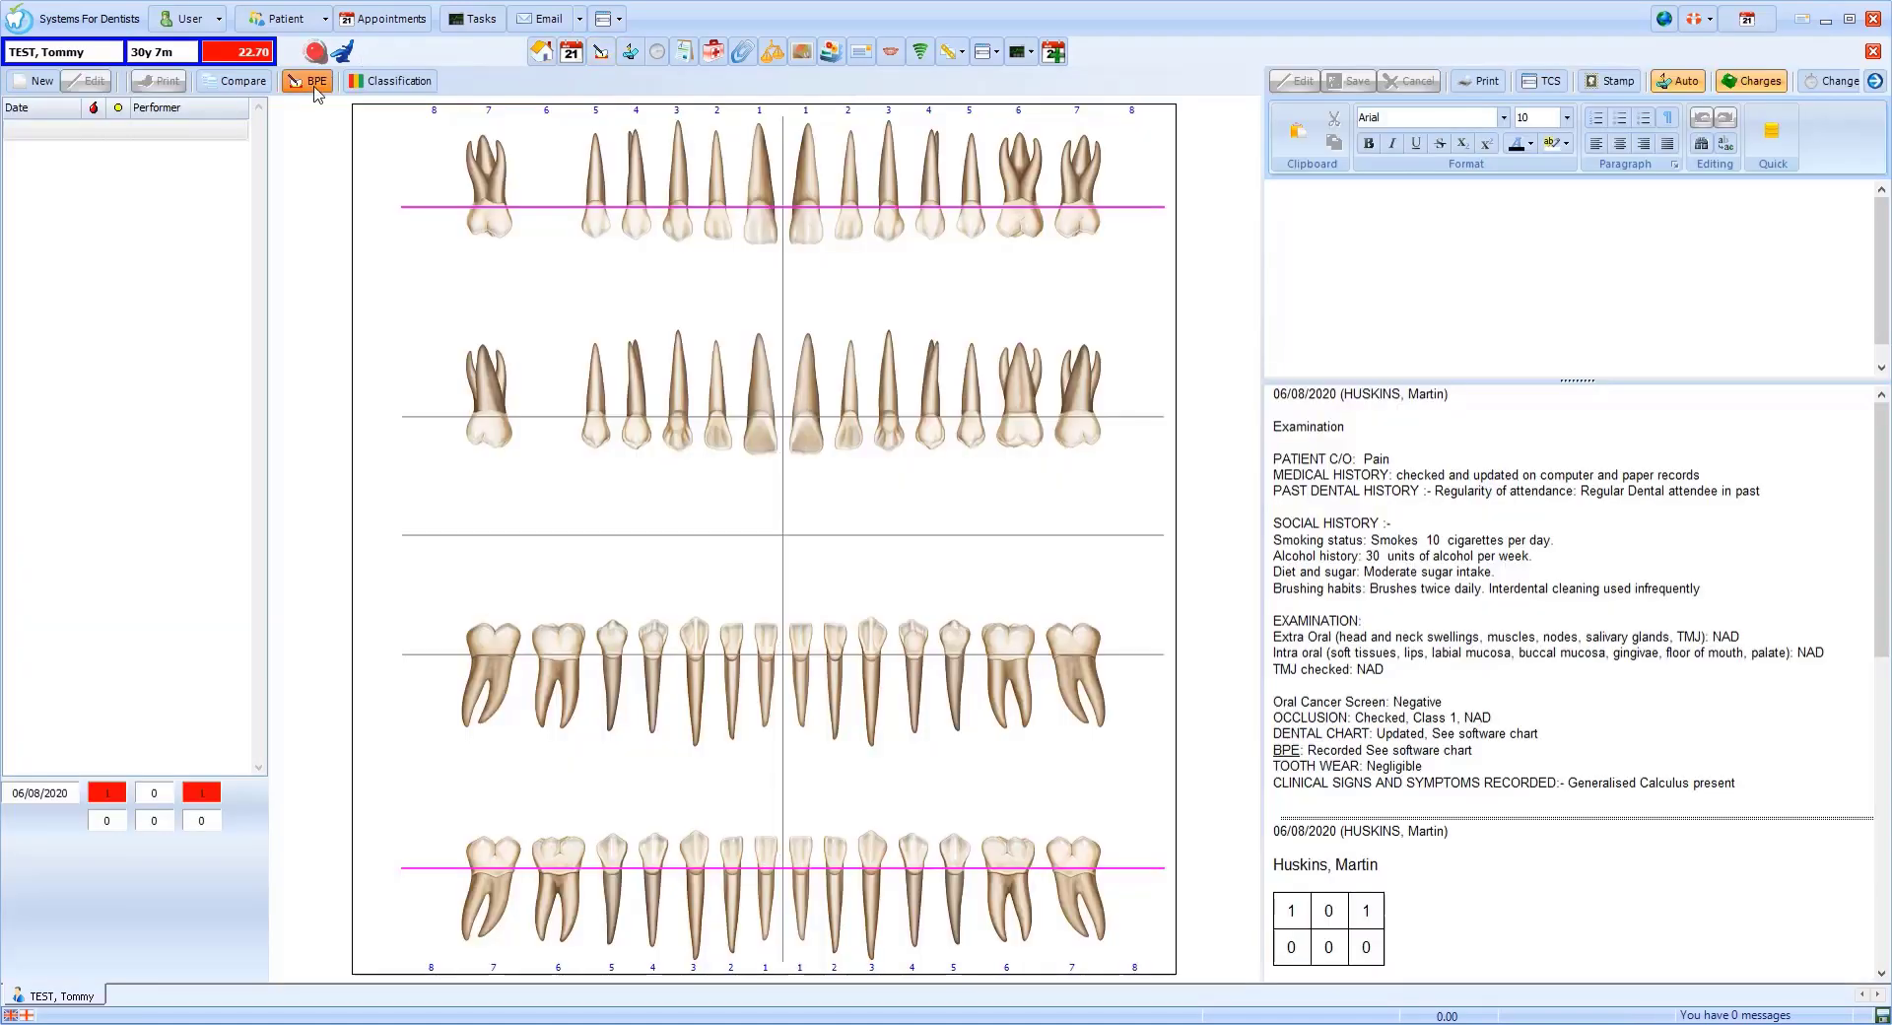
- Review Tommy's past BPE records list, then close it
left_click(310, 80)
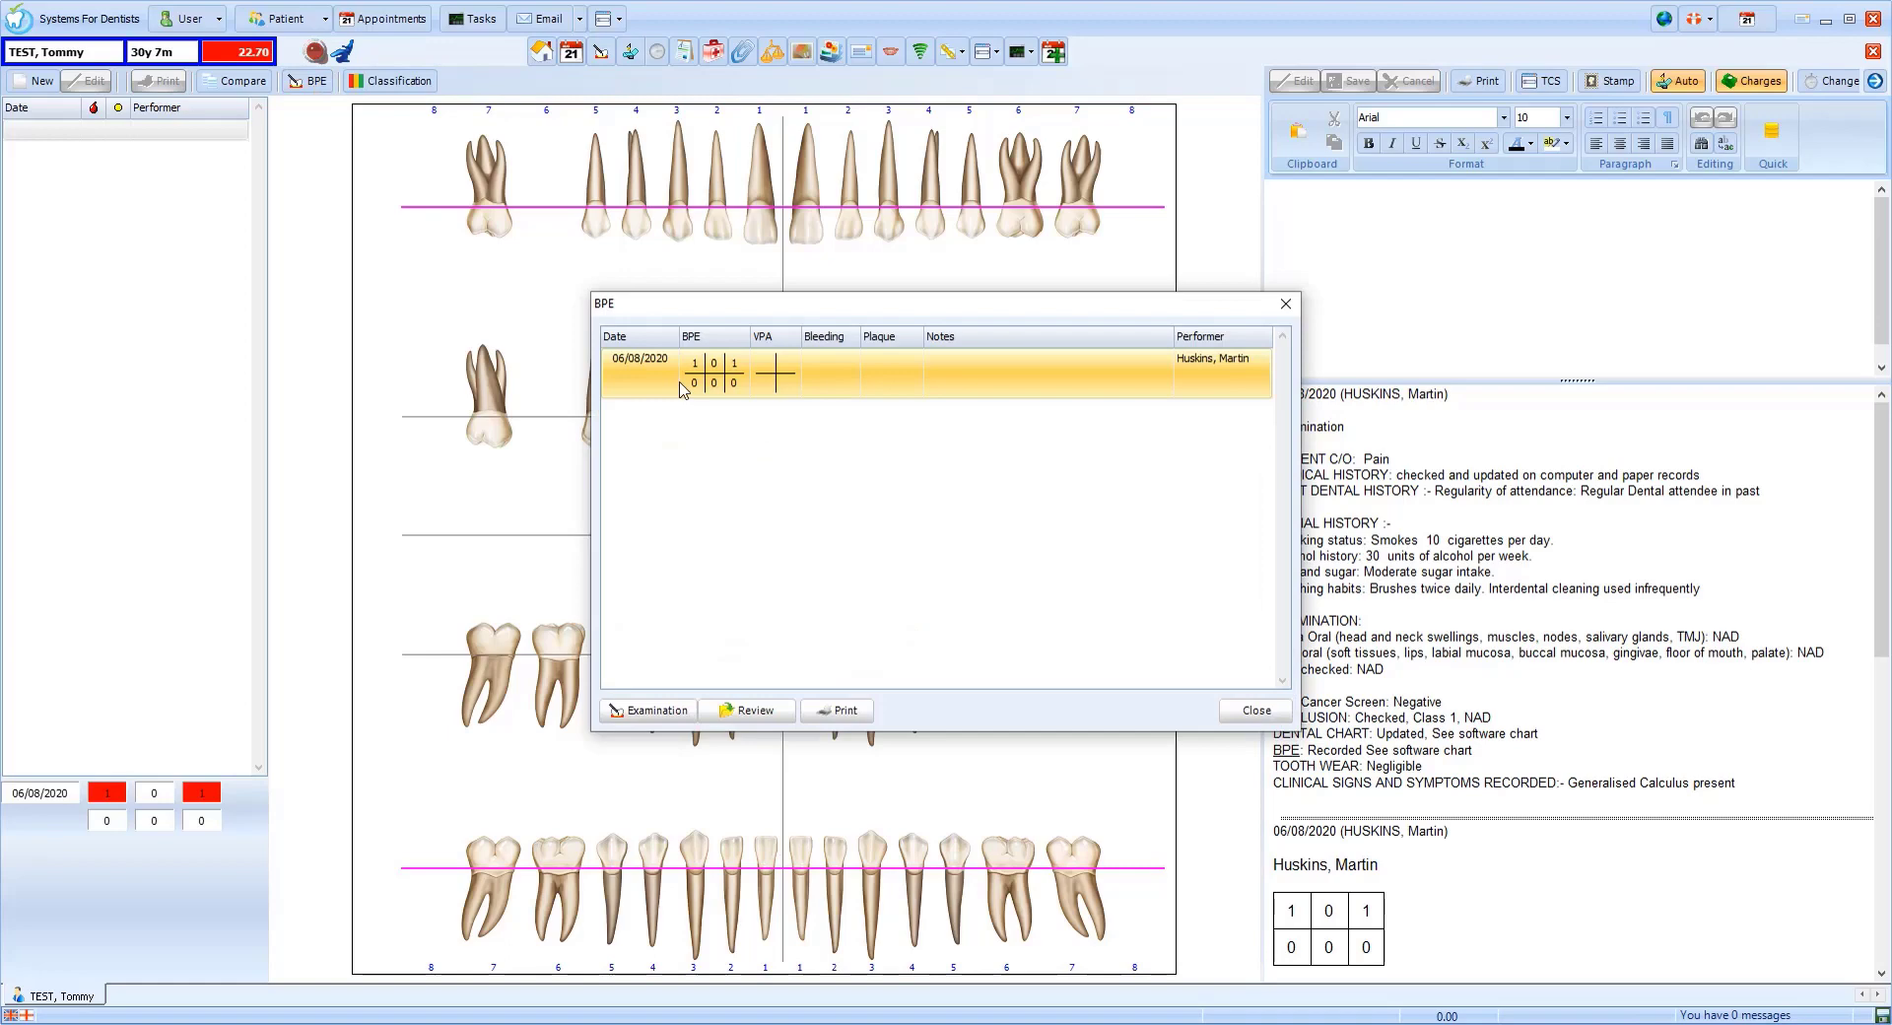
mouse_move(743, 481)
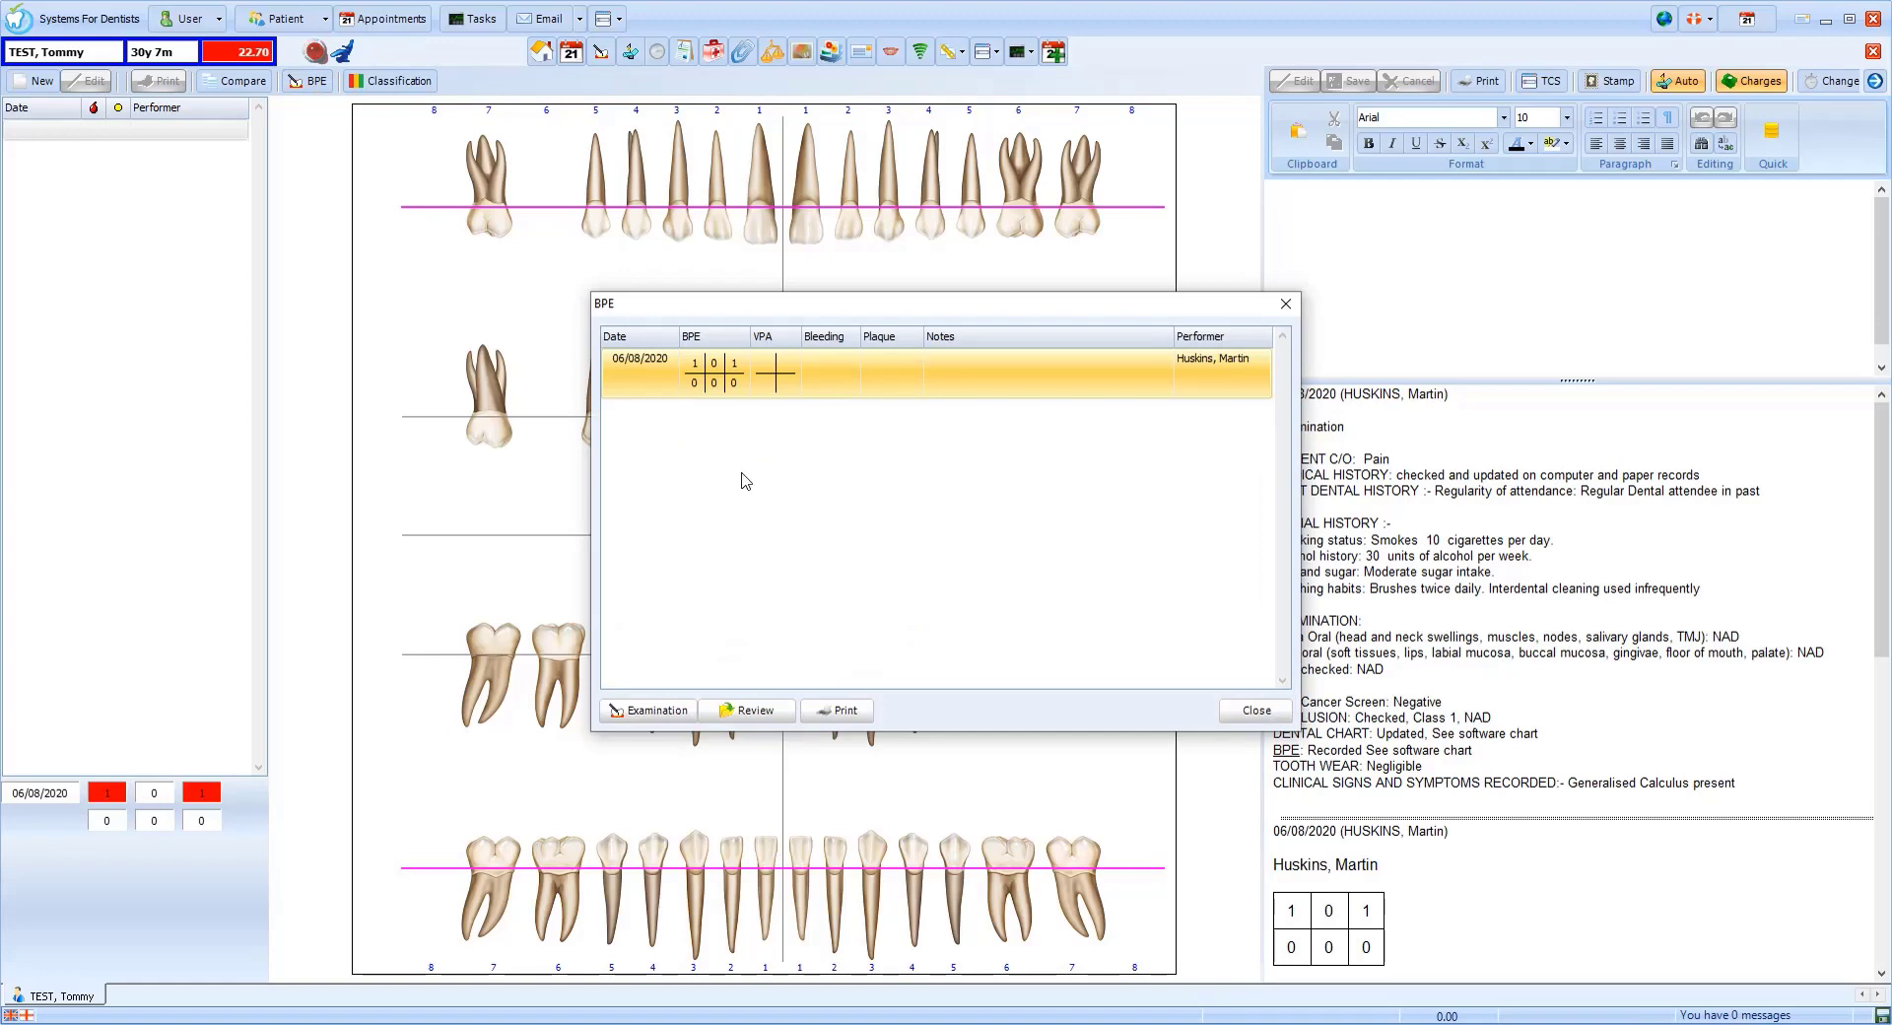
mouse_move(672, 650)
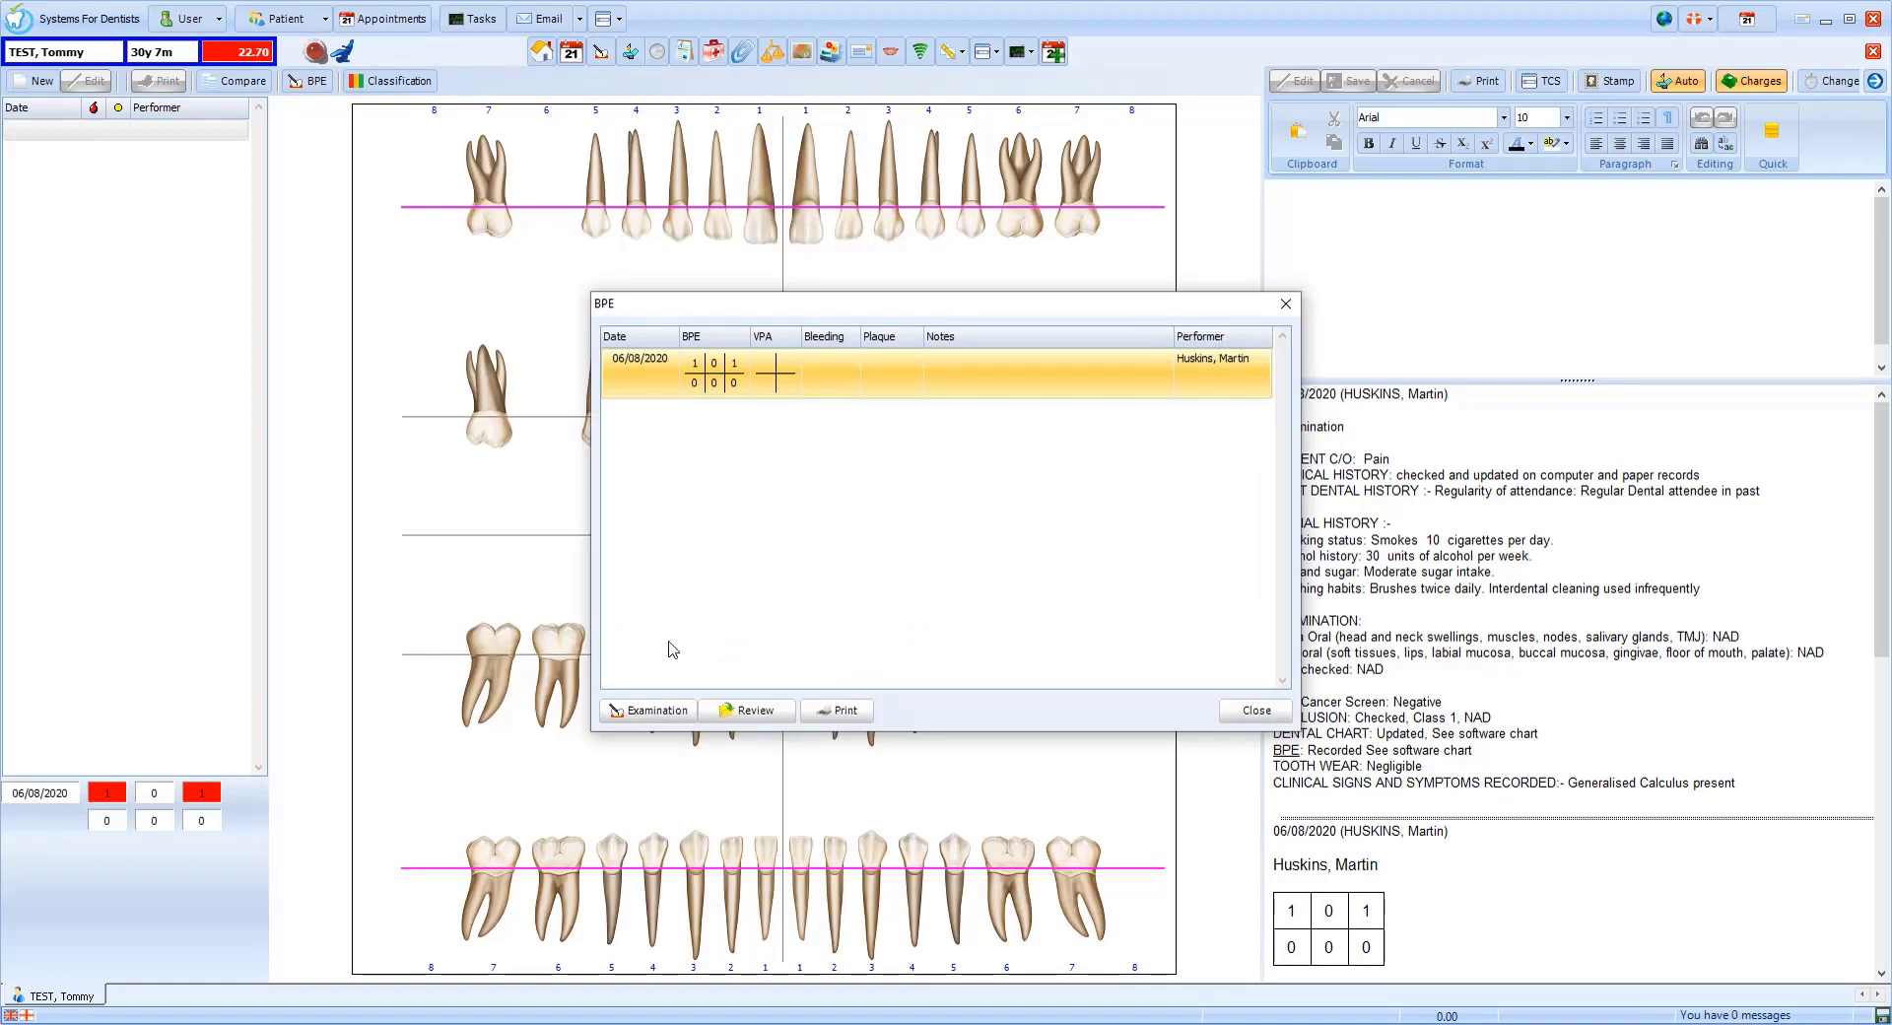
left_click(646, 709)
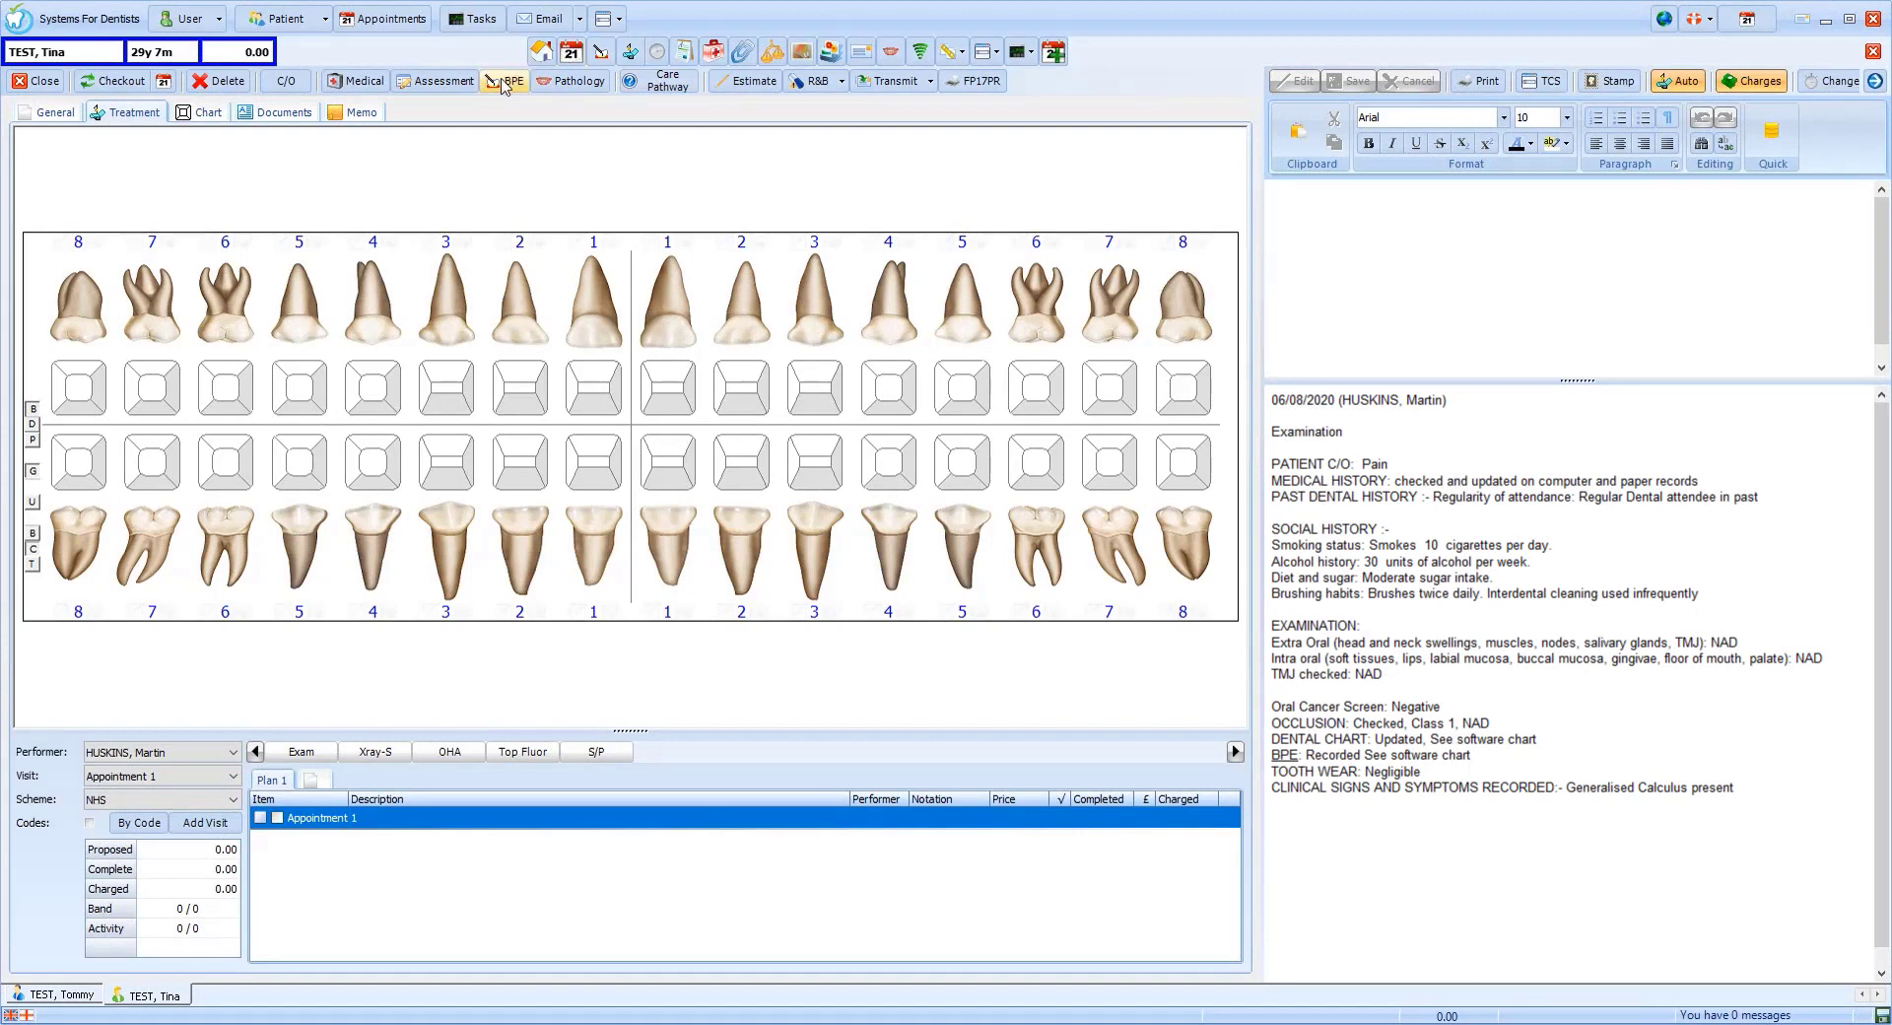
- Start a new BPE entry for Tina dated 07/08/2020
left_click(505, 81)
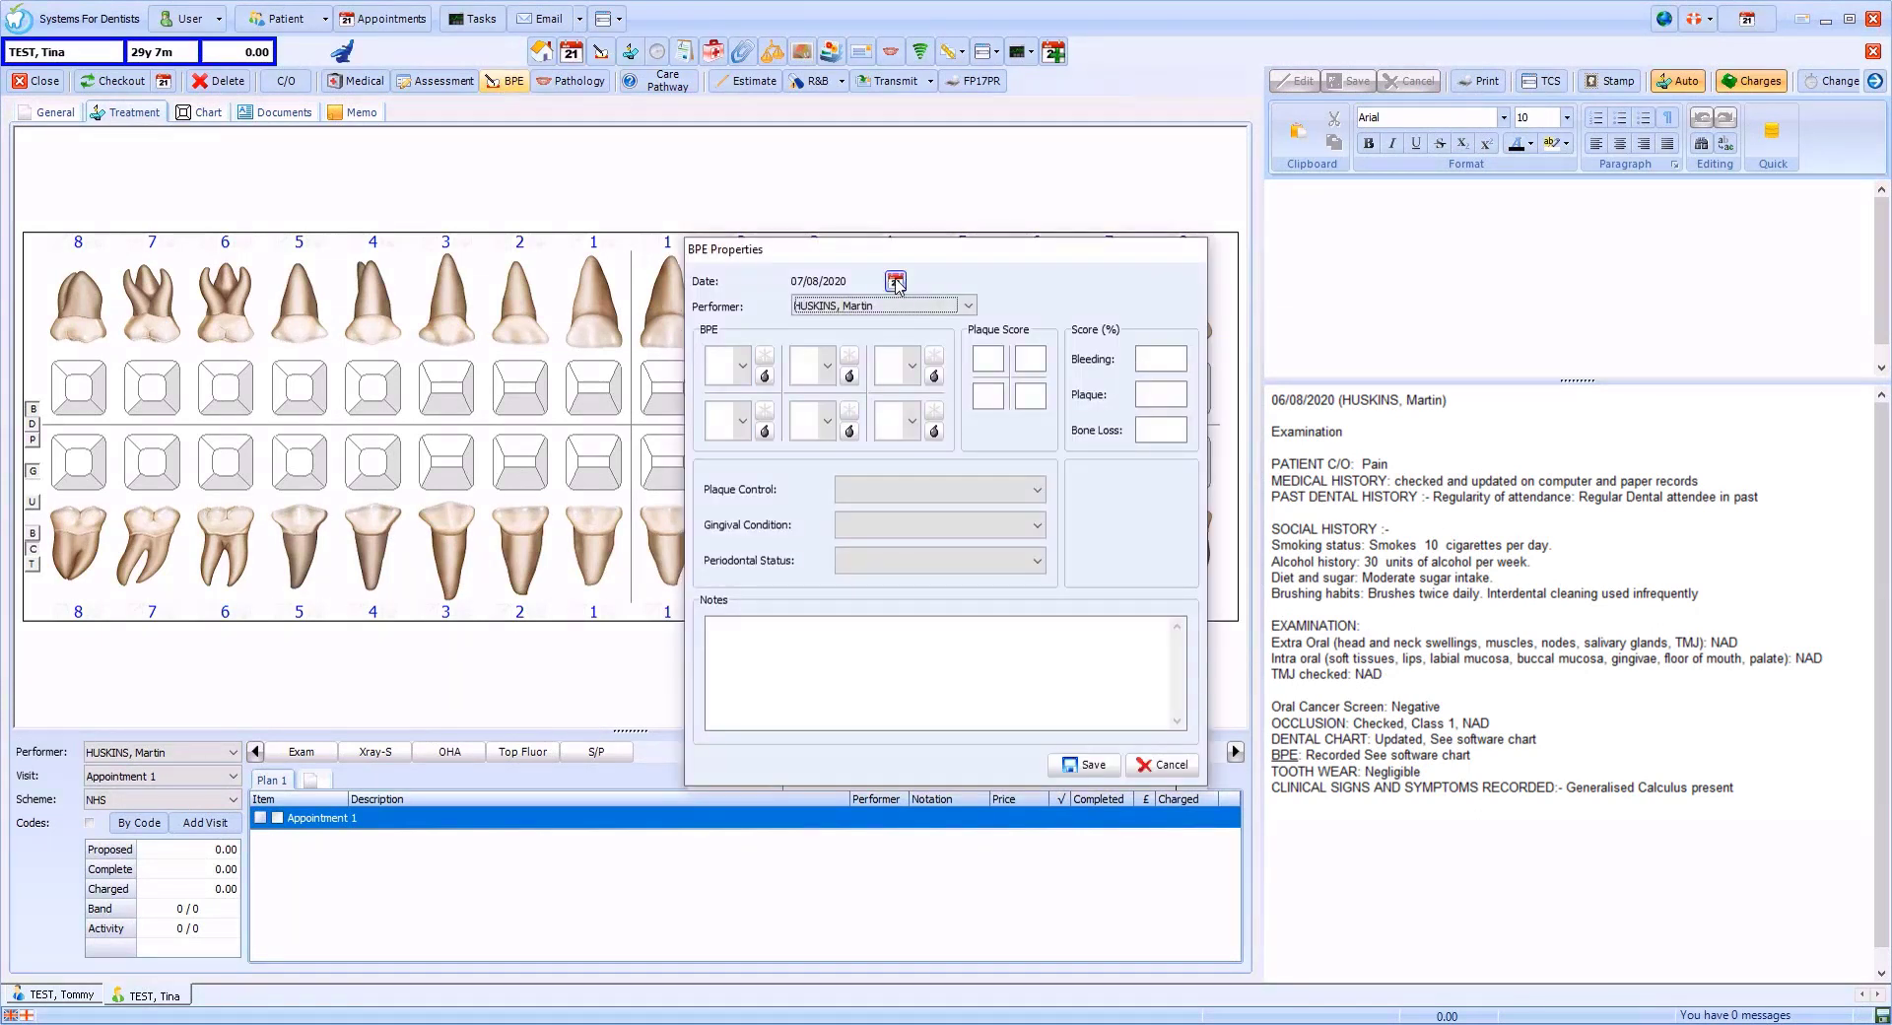
left_click(895, 282)
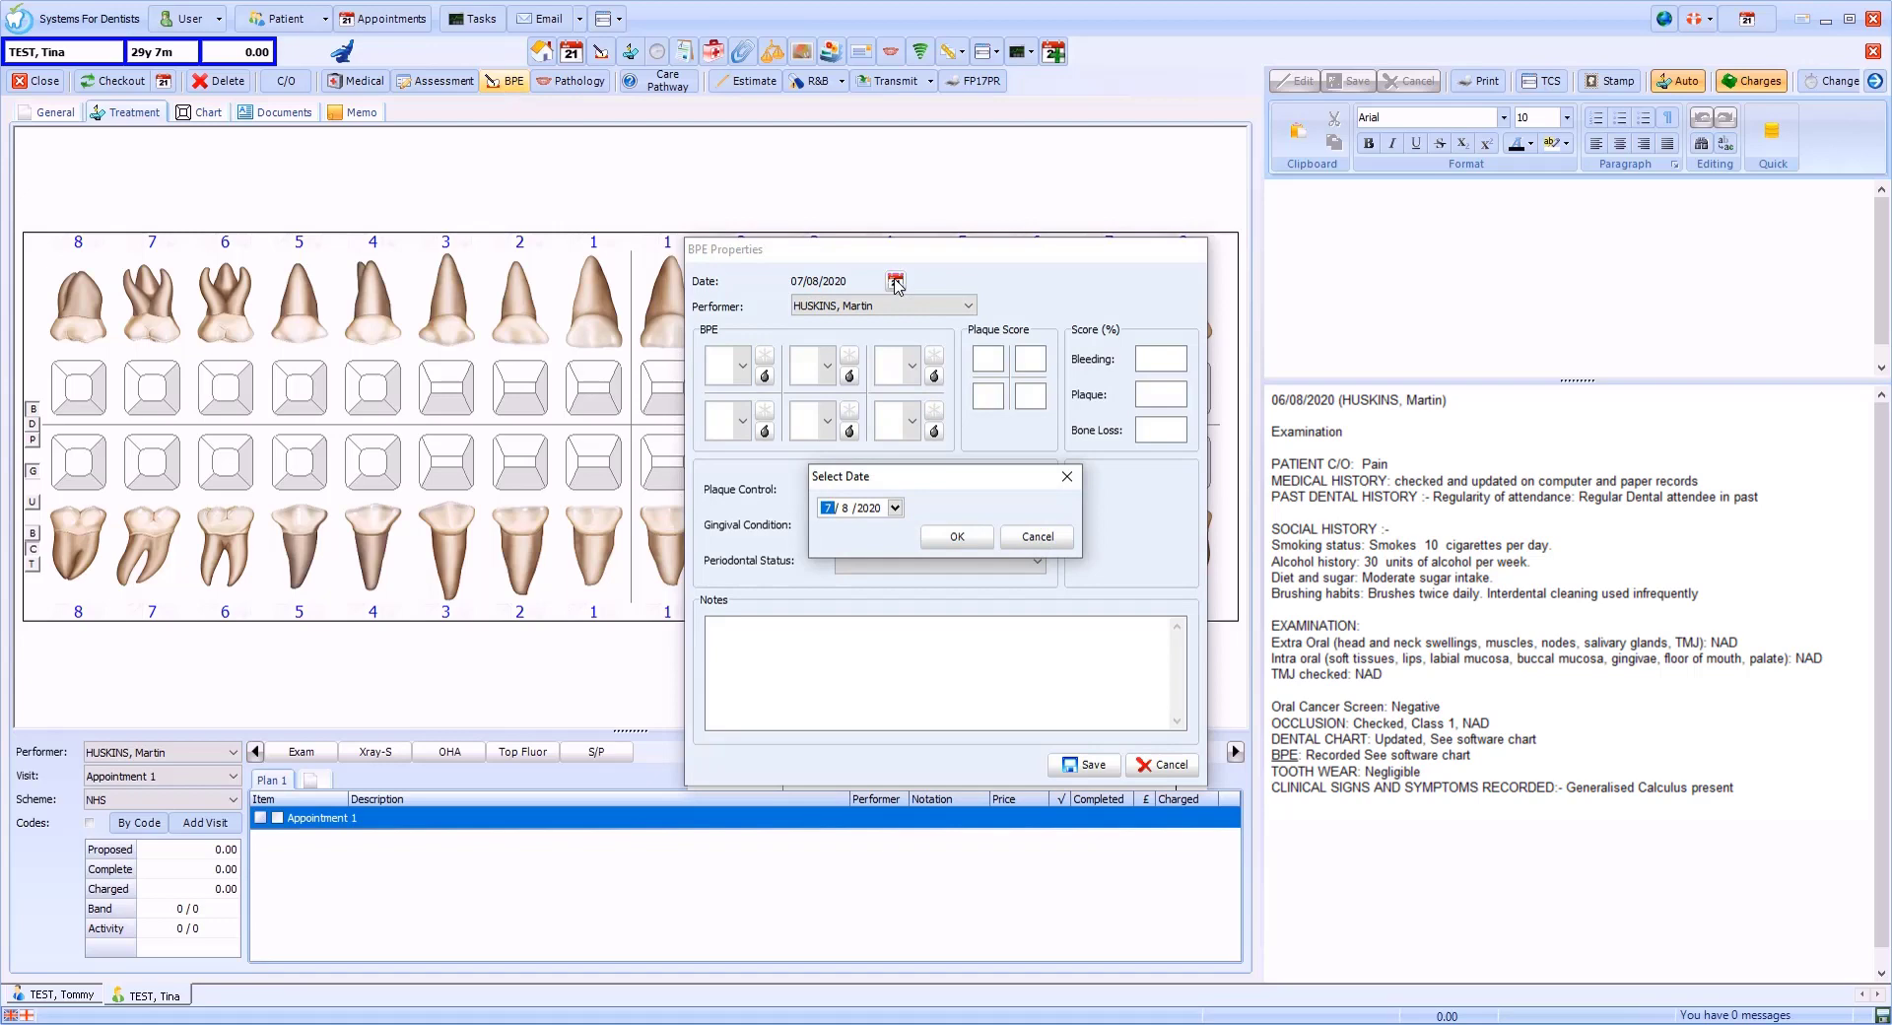
left_click(1035, 536)
type("0")
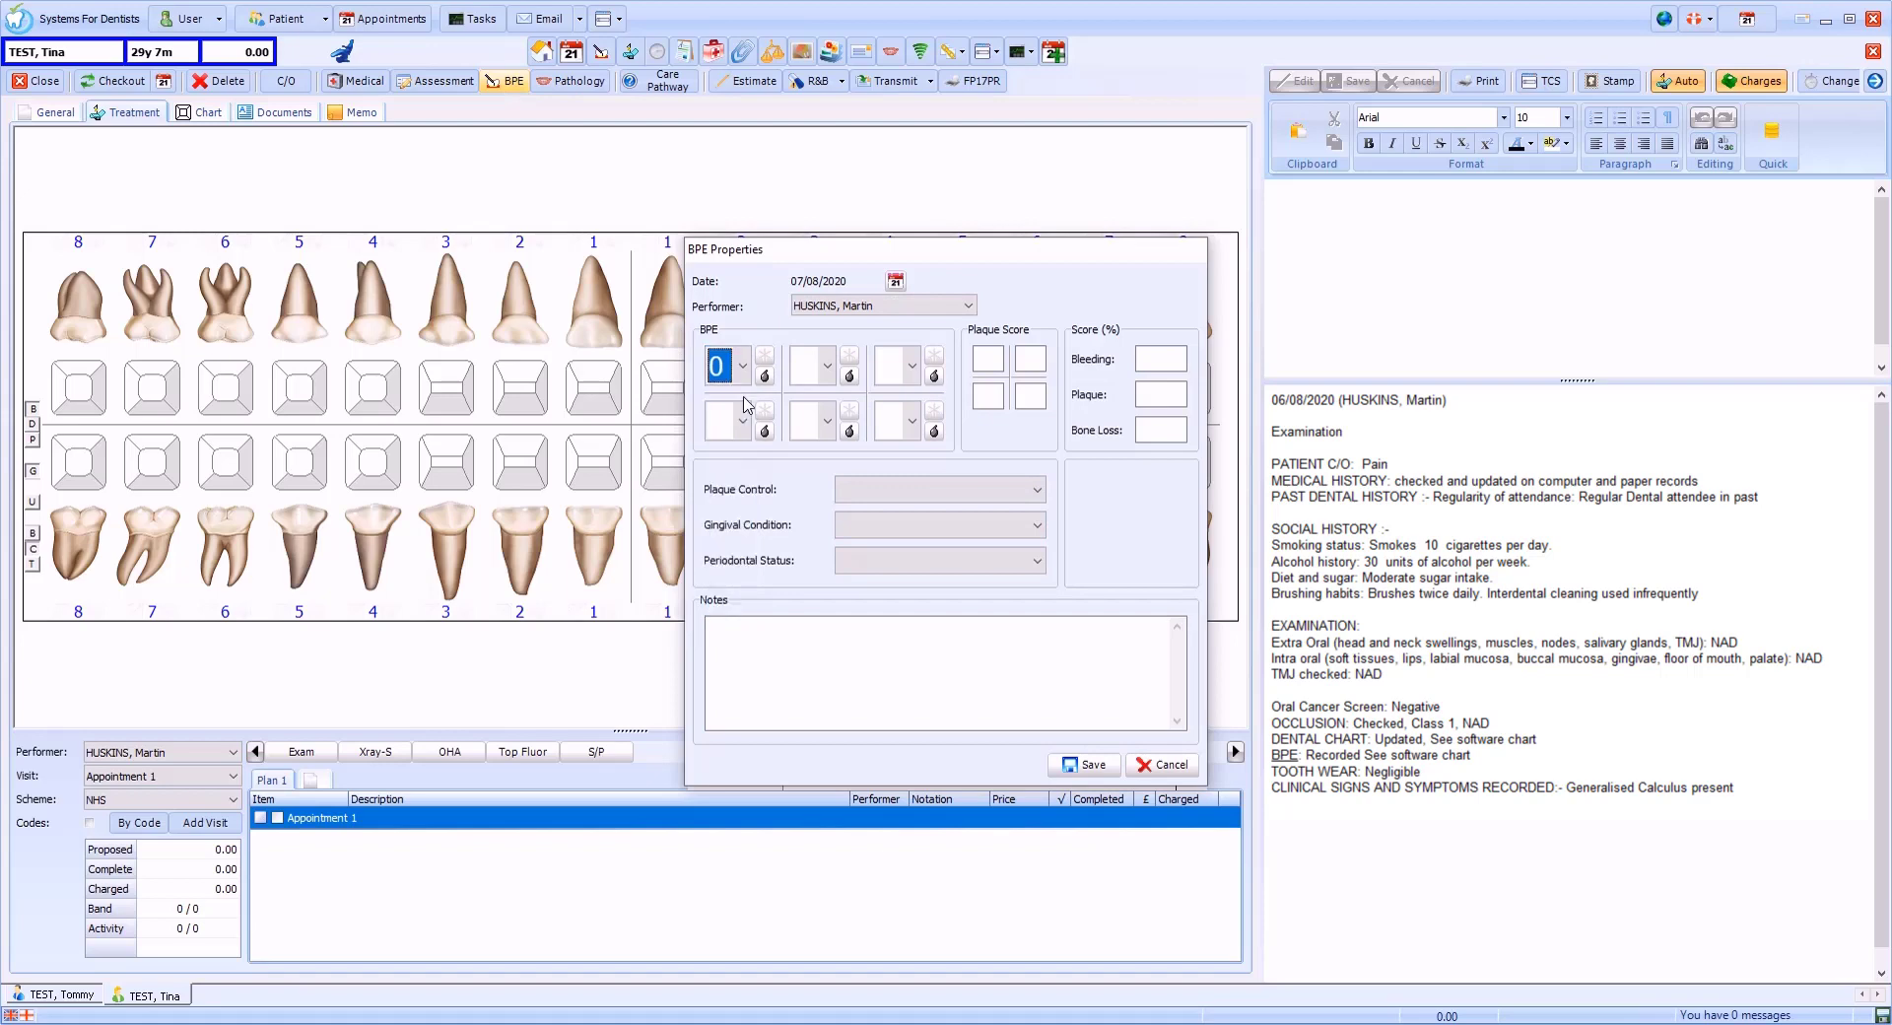
- Score the sextants 0, 1, 2 and 0, 1, 0, flagging bleeding on the third
left_click(826, 366)
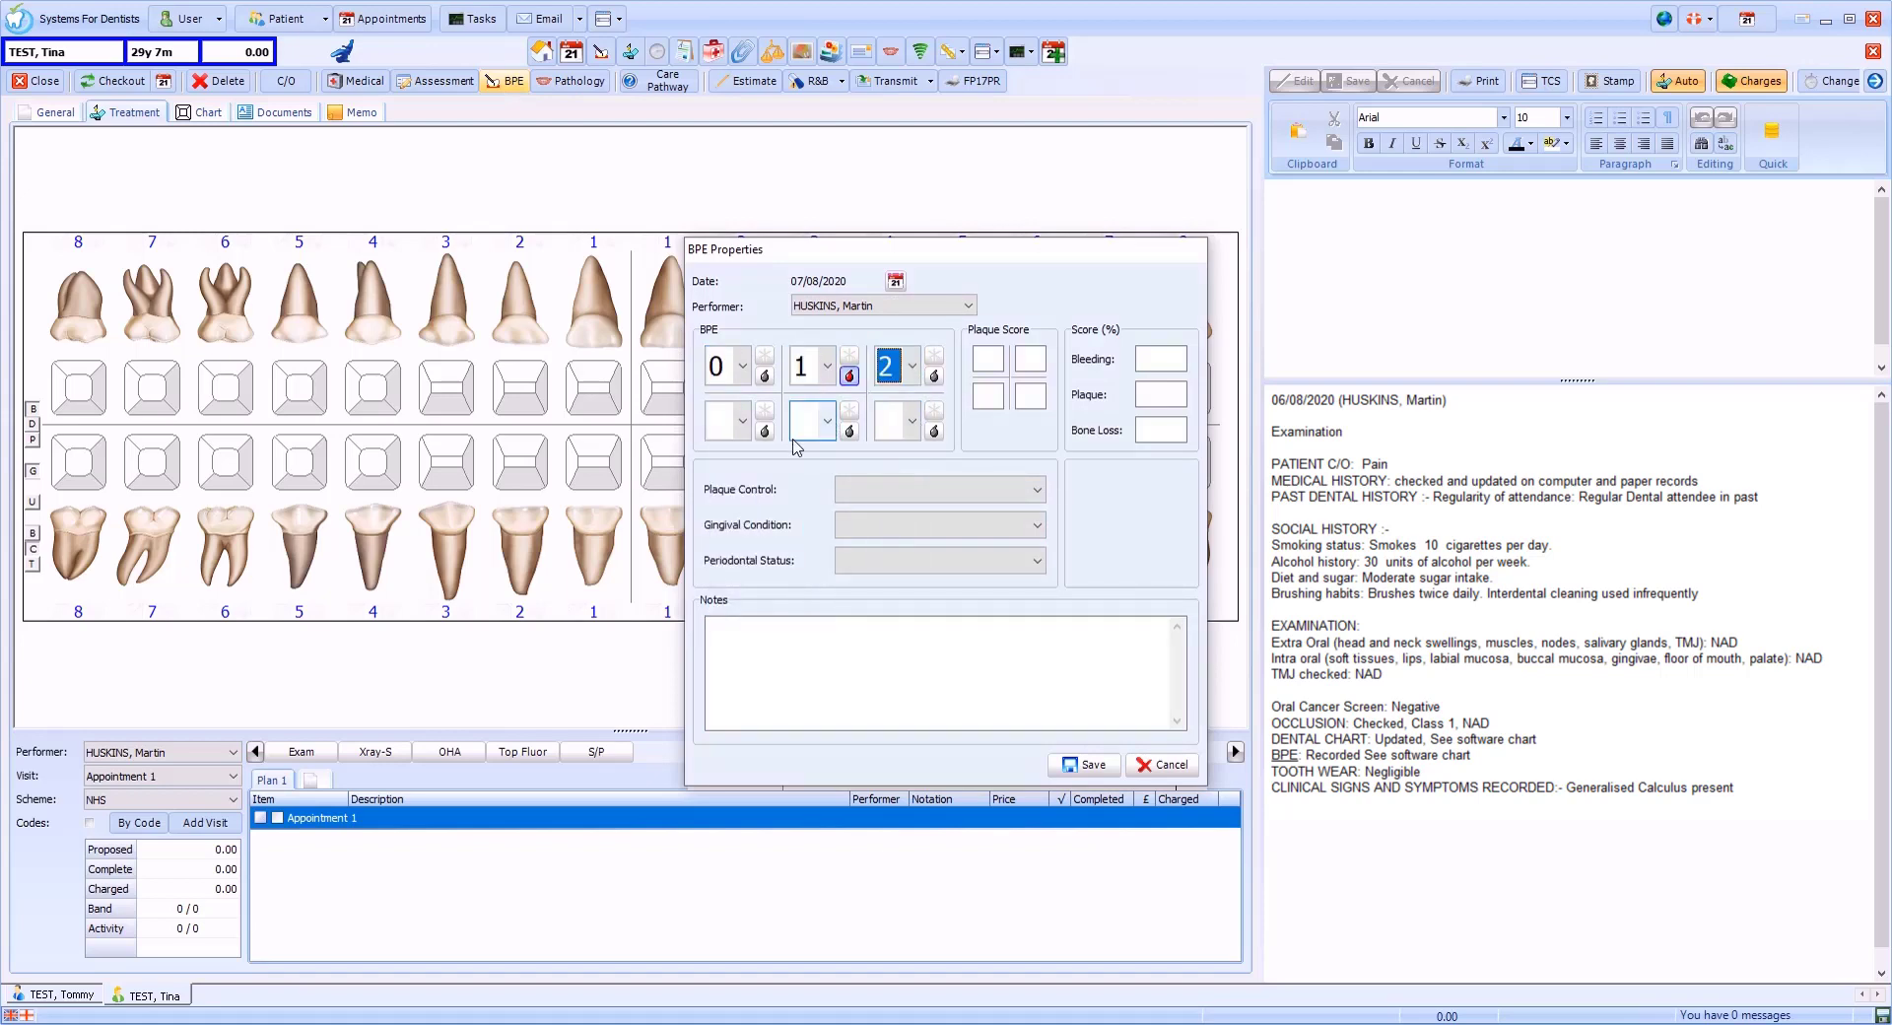
left_click(829, 420)
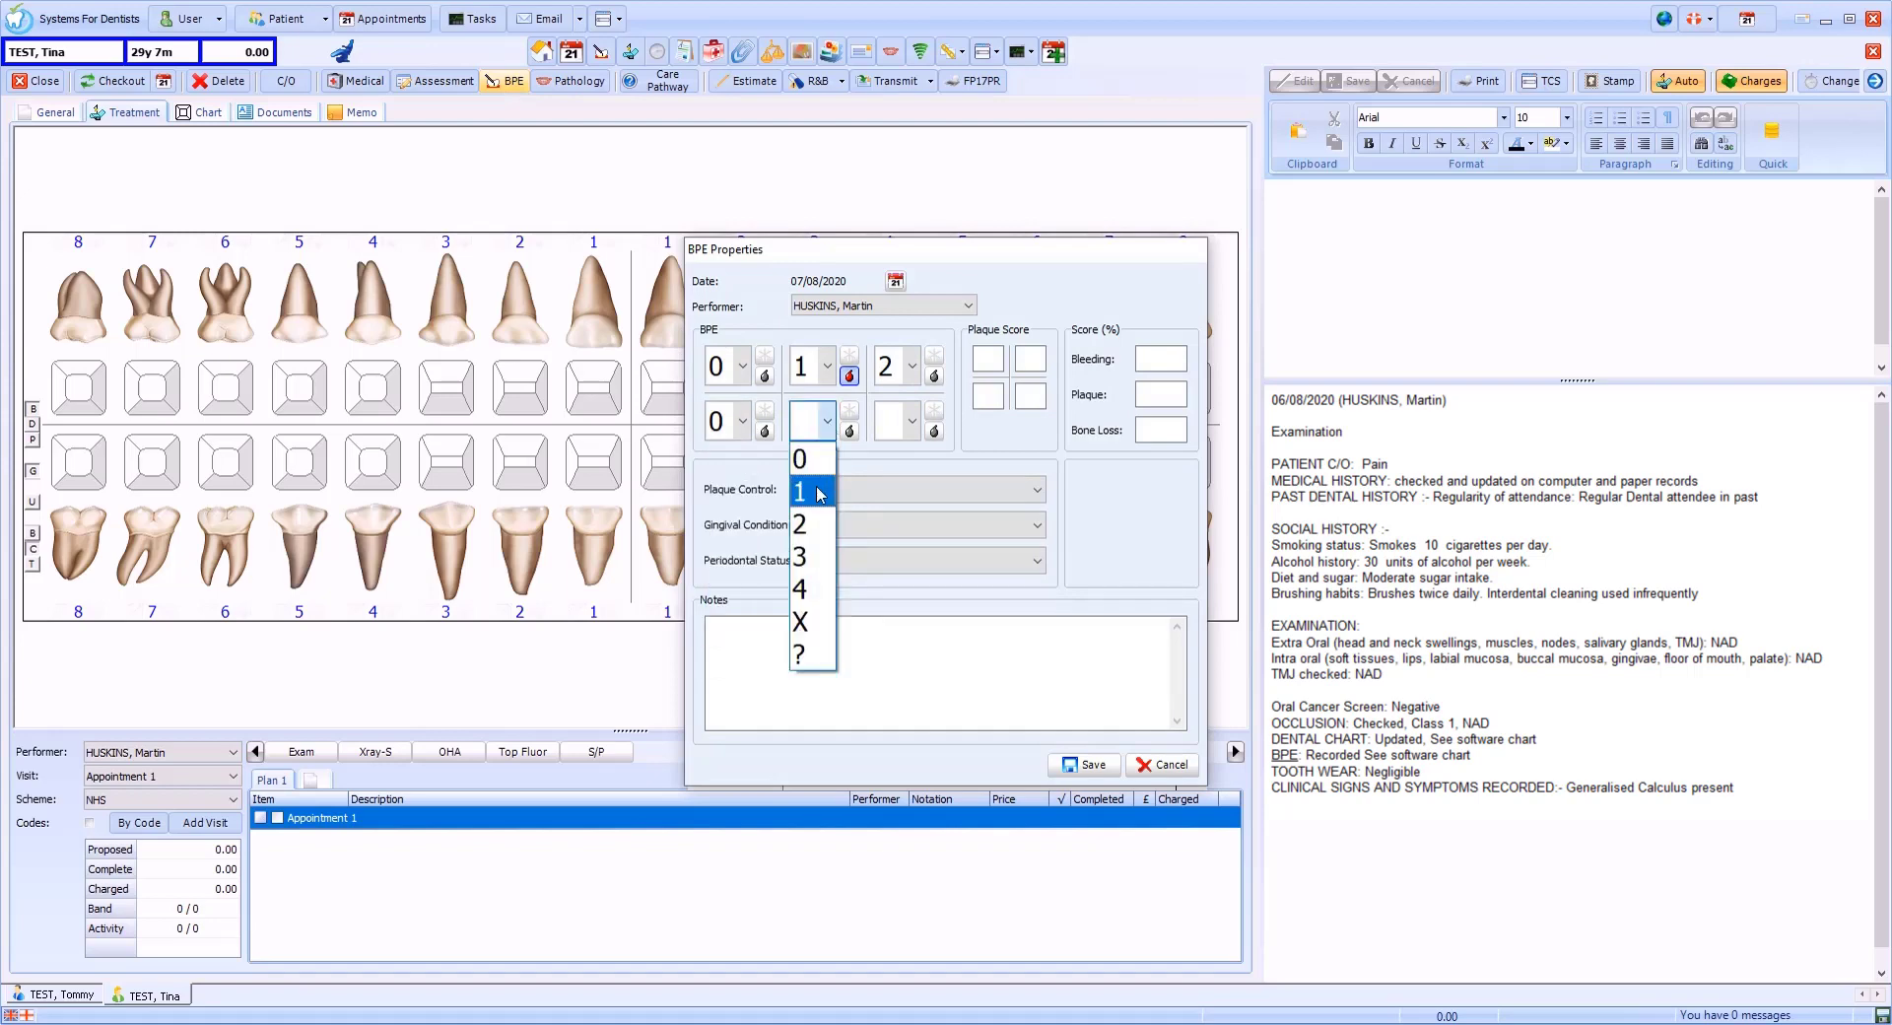
left_click(798, 491)
type("0")
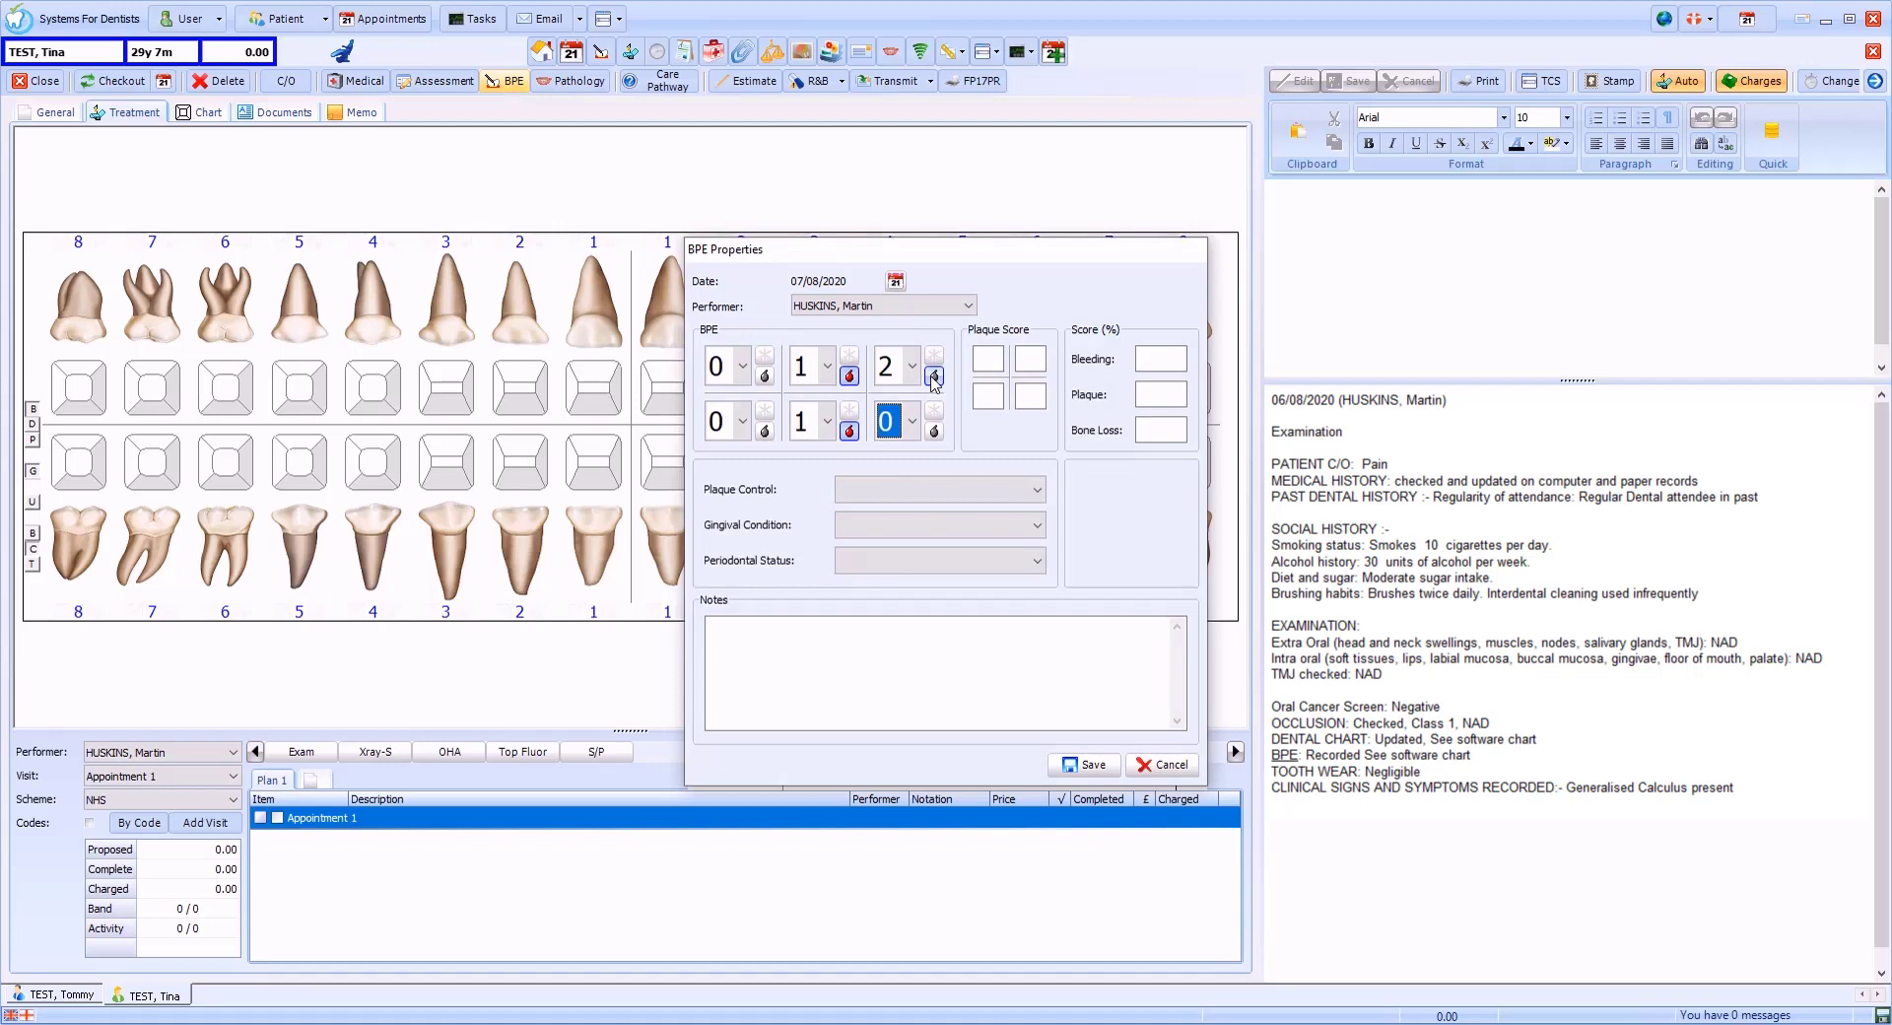
mouse_move(934, 376)
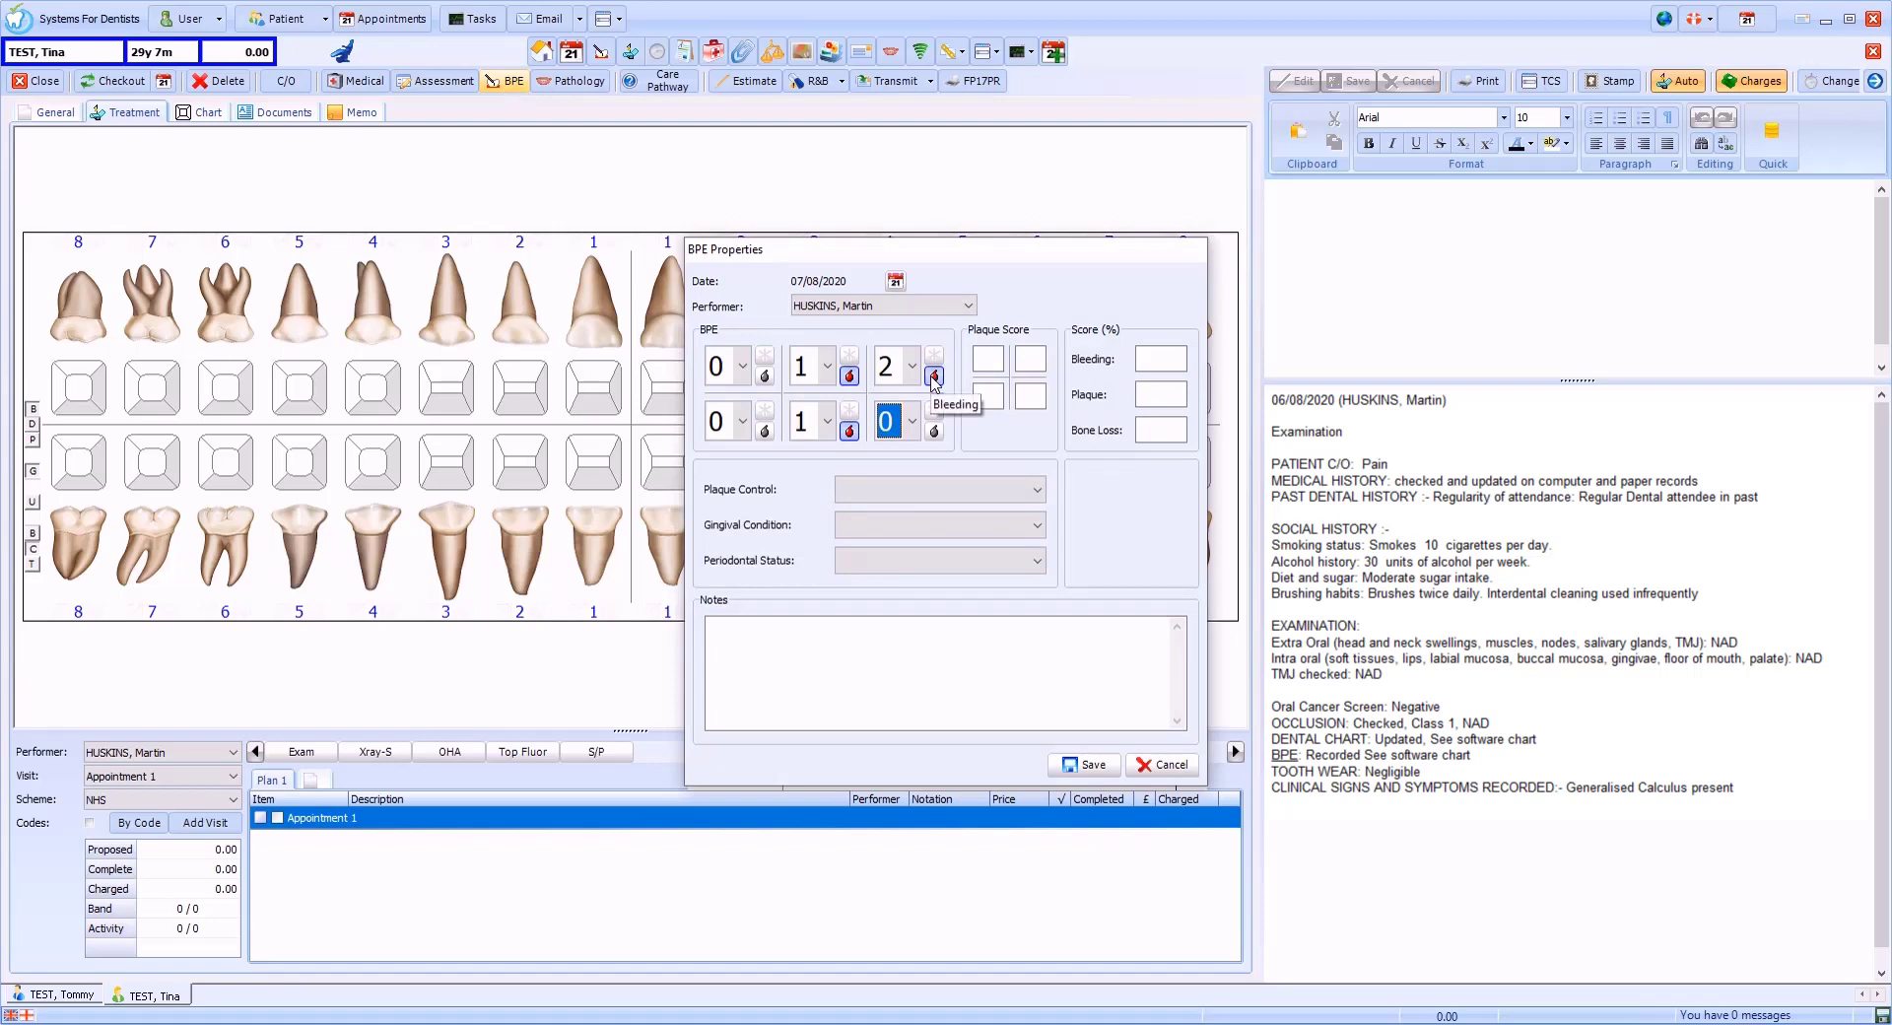
mouse_move(932, 360)
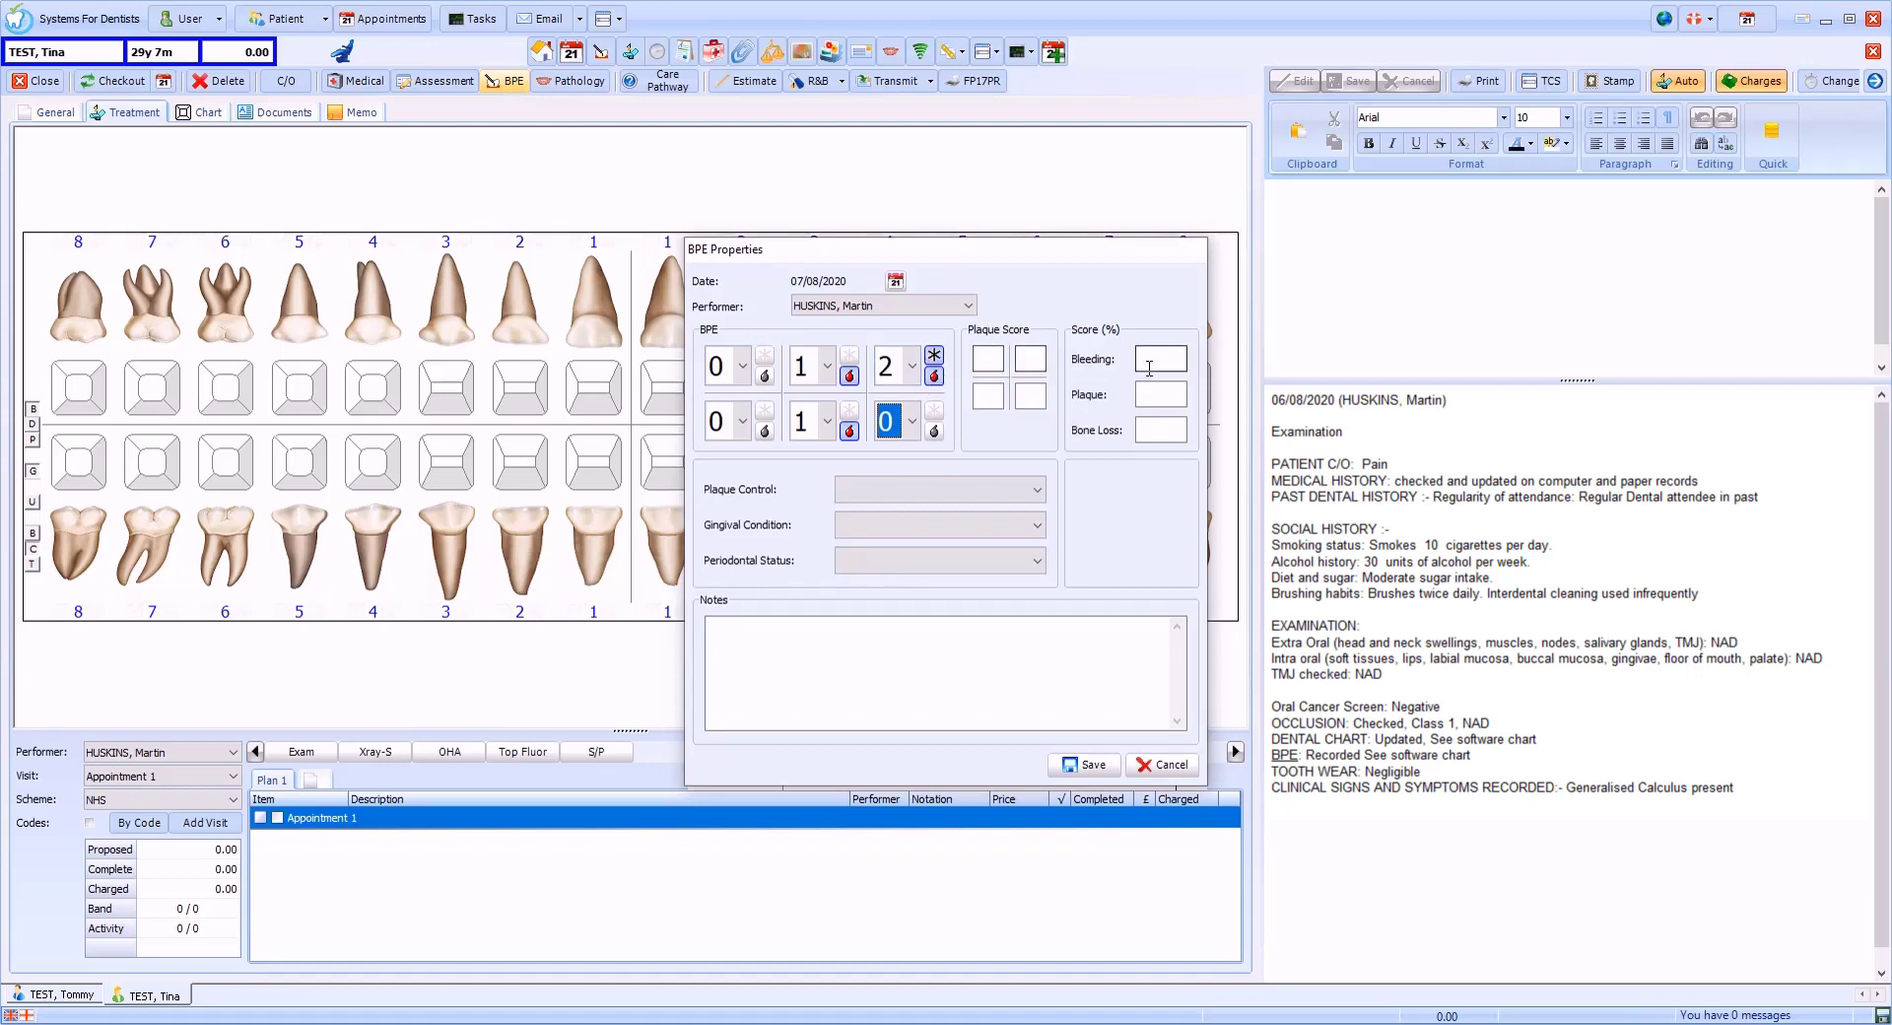
left_click(938, 488)
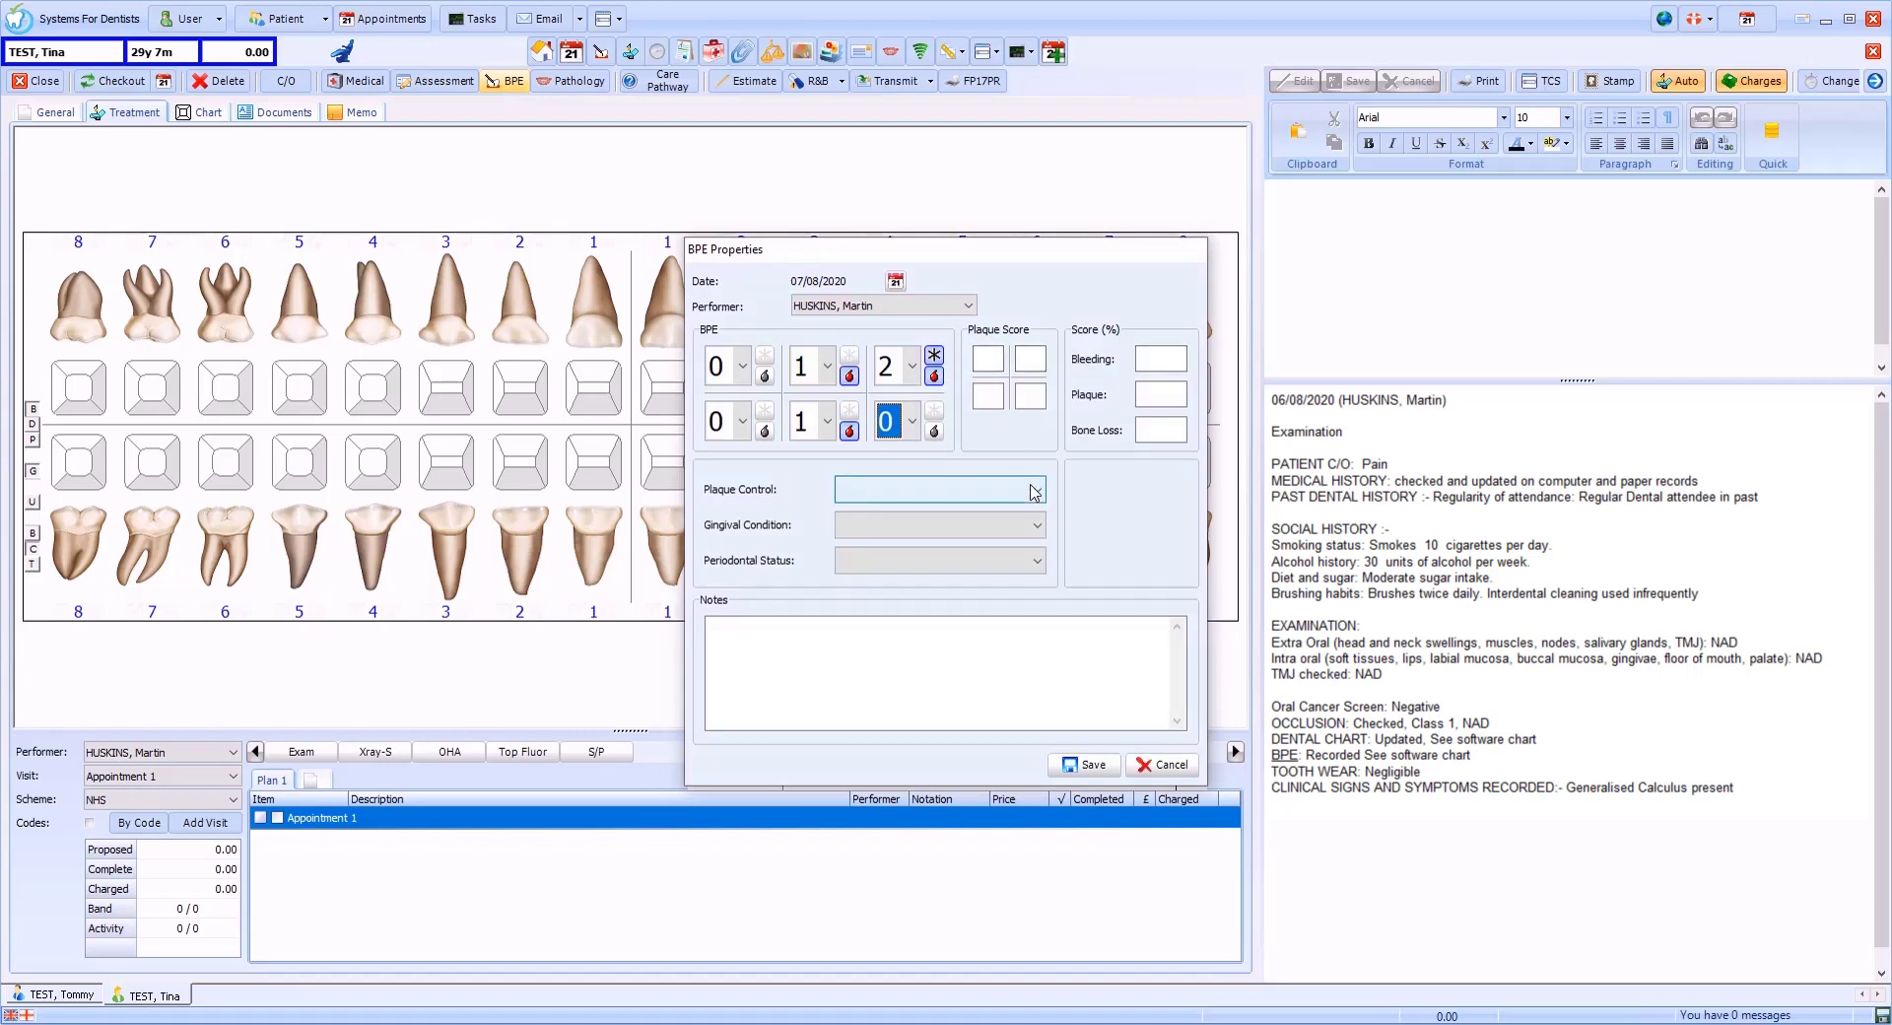
- Set plaque control Good, gingival condition Good, no significant bone loss, and save to notes
left_click(1035, 524)
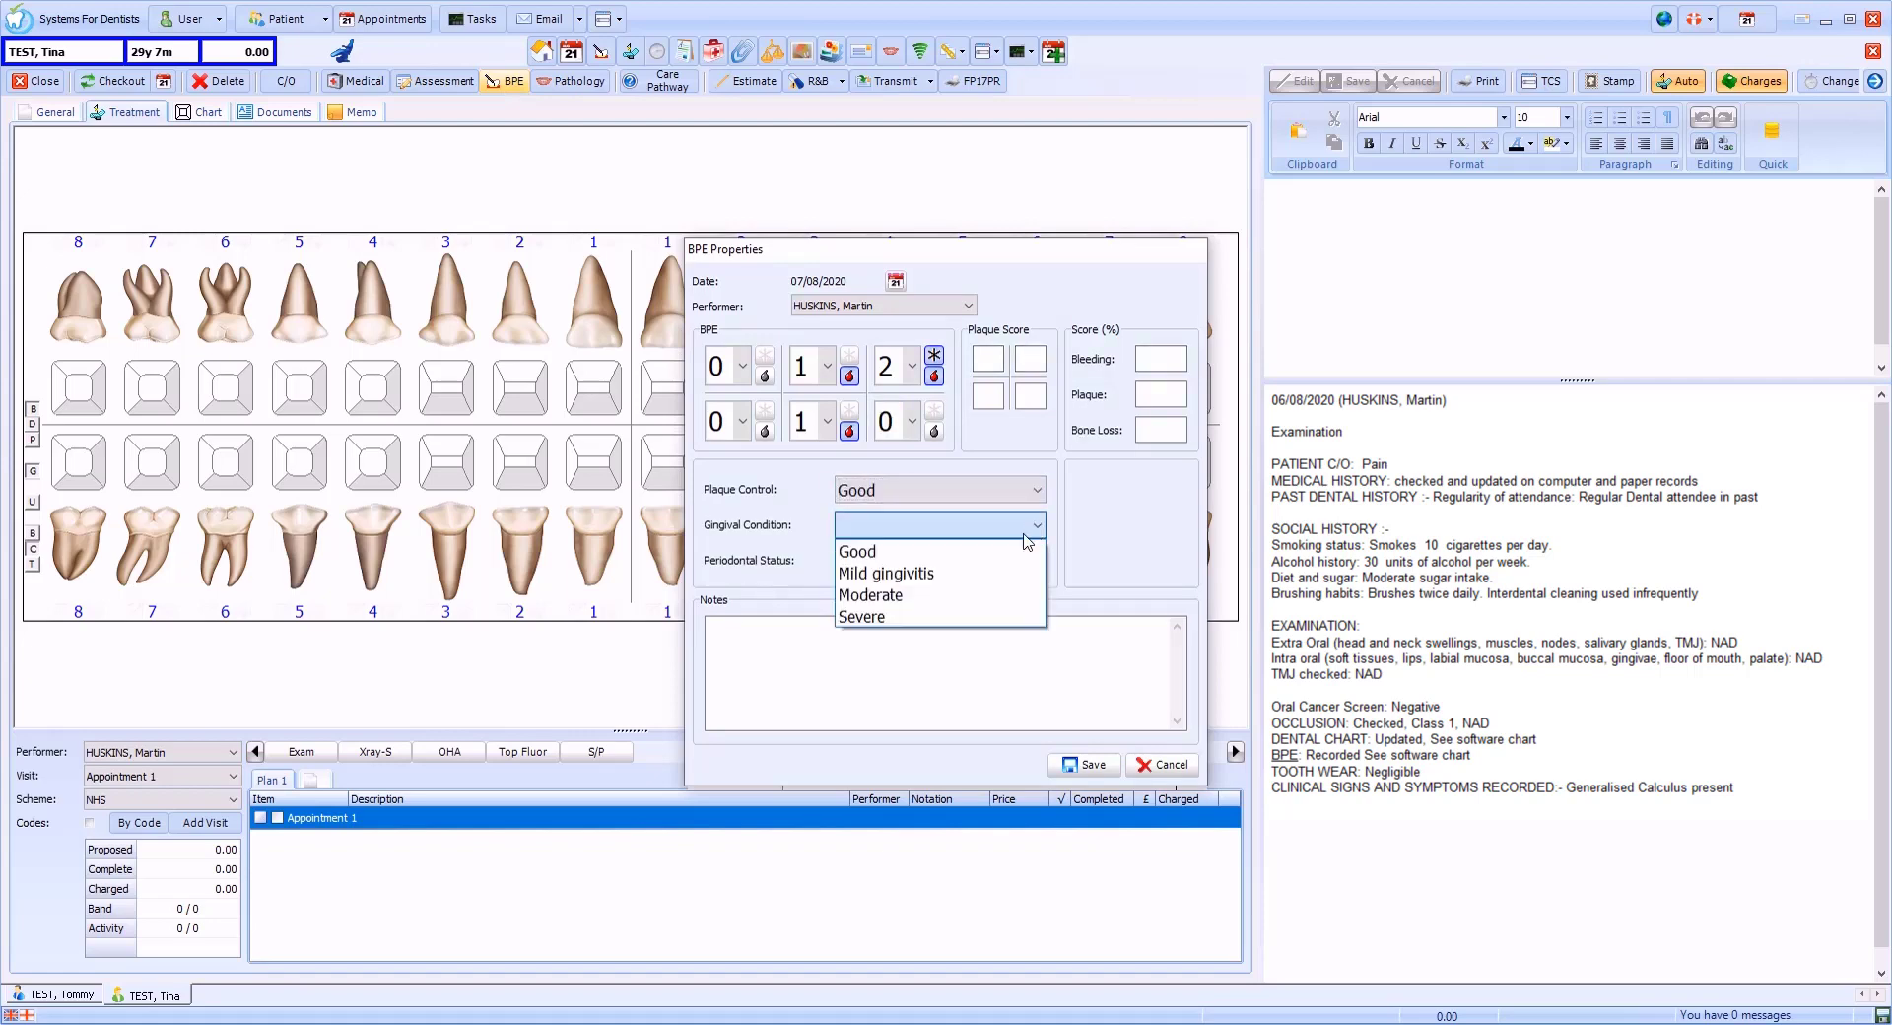
left_click(857, 549)
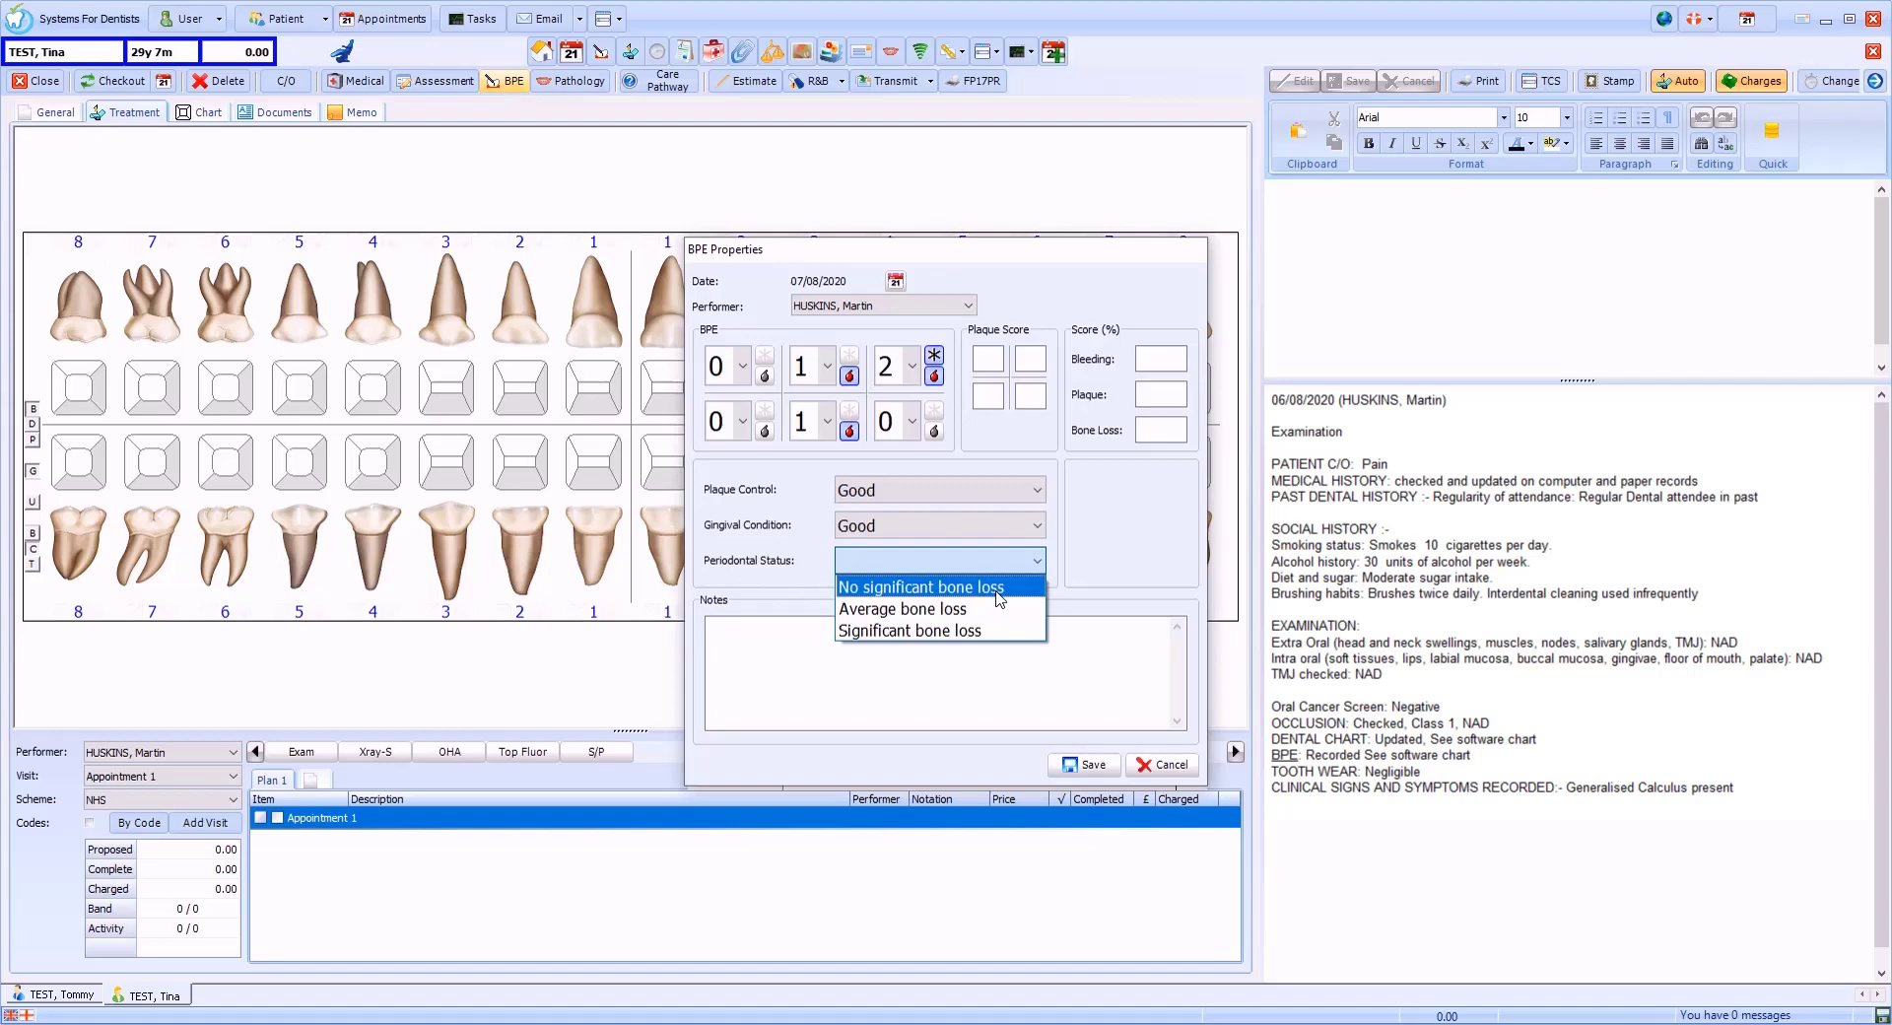
left_click(920, 587)
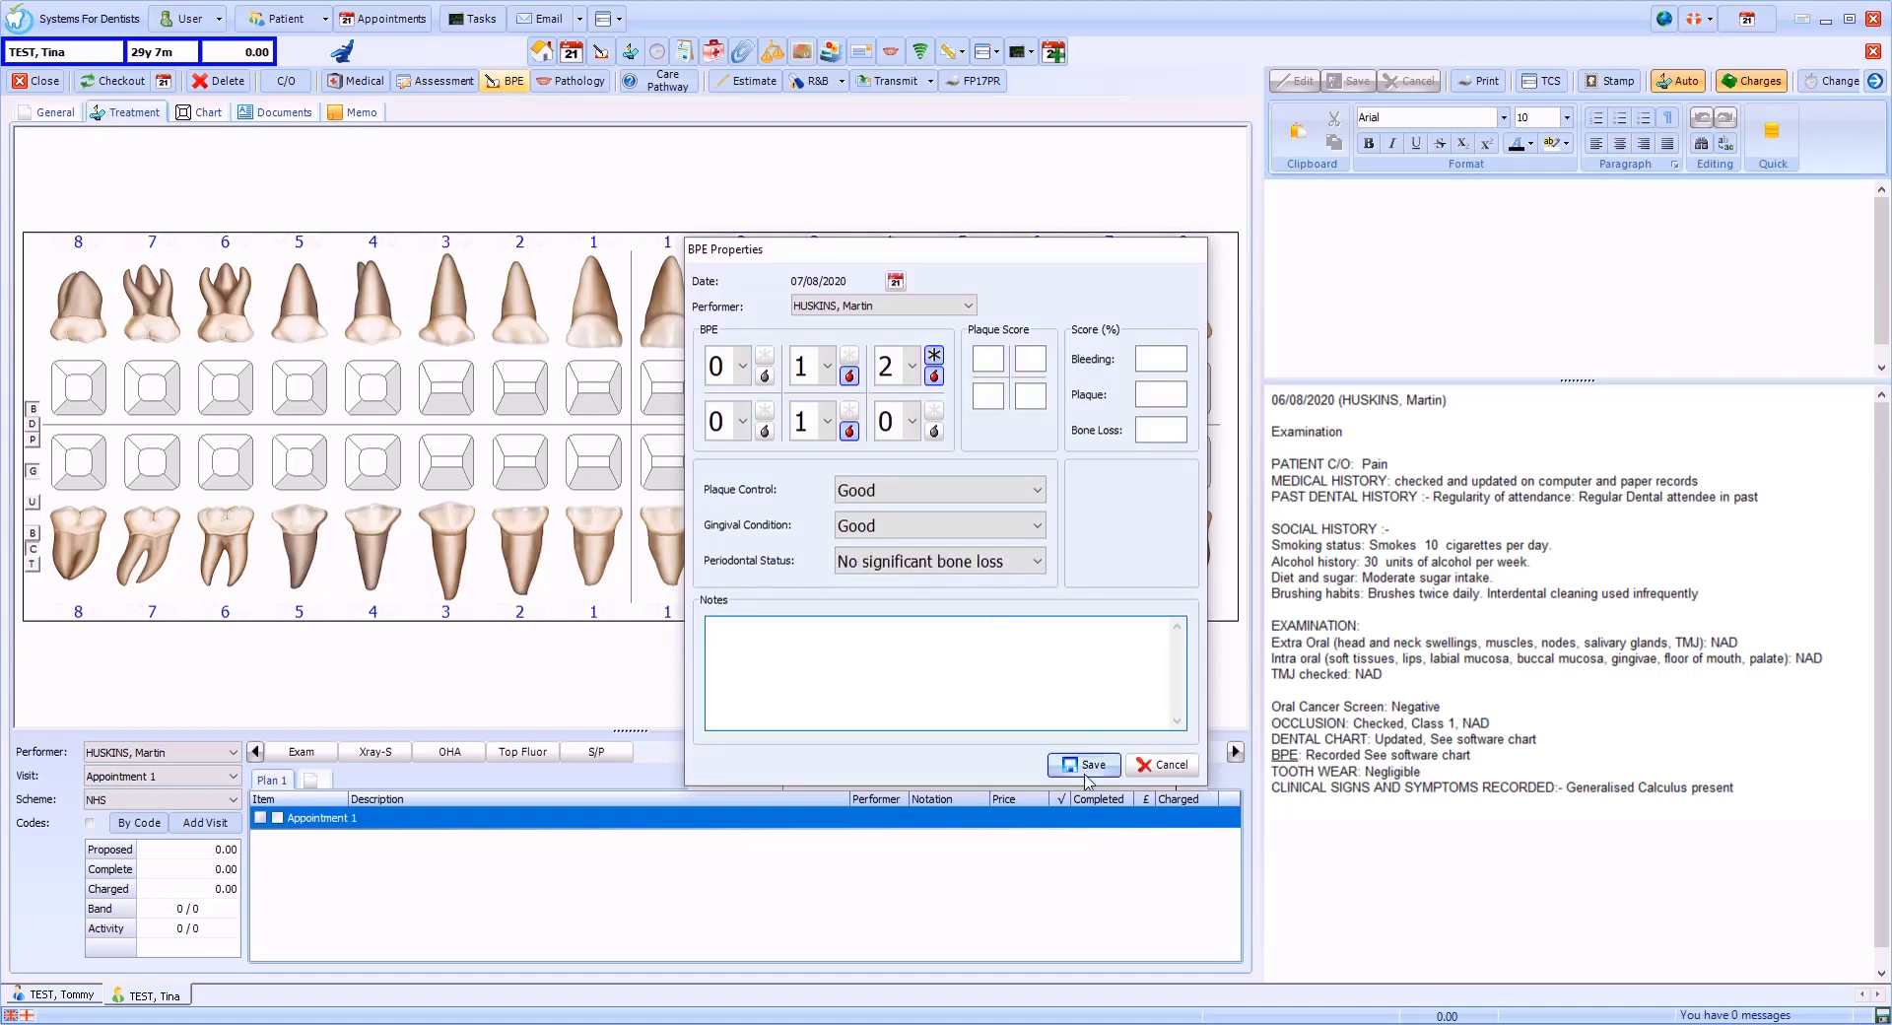
left_click(1084, 765)
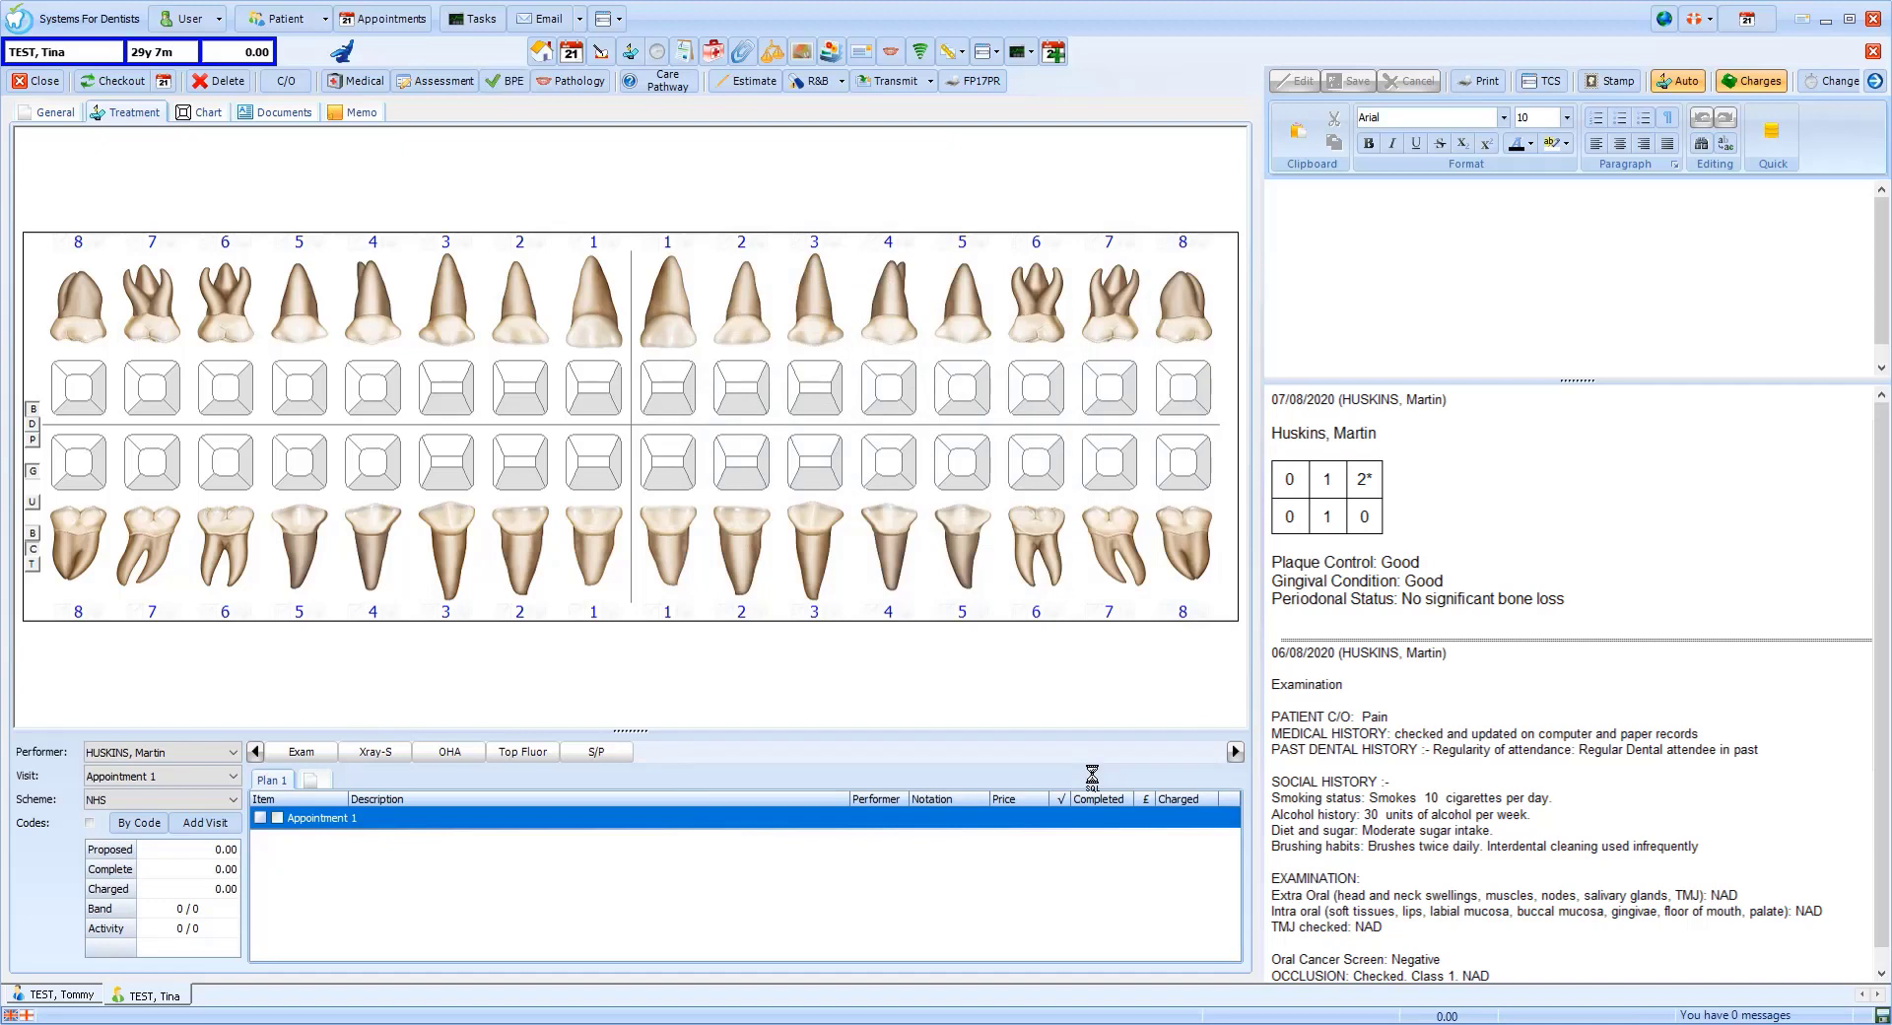